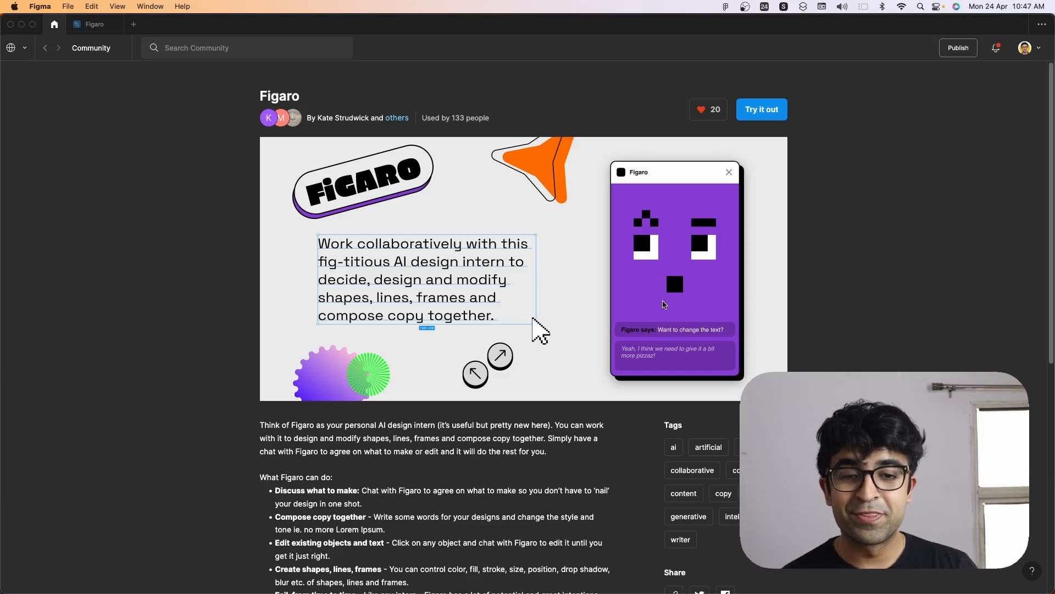
pyautogui.moveTo(664, 303)
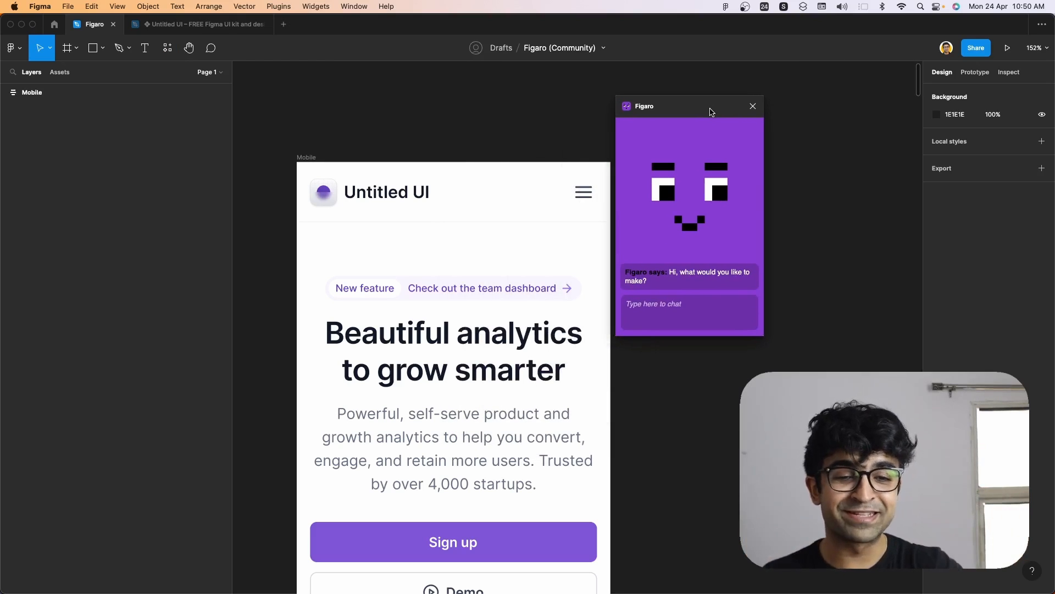
pyautogui.moveTo(724, 224)
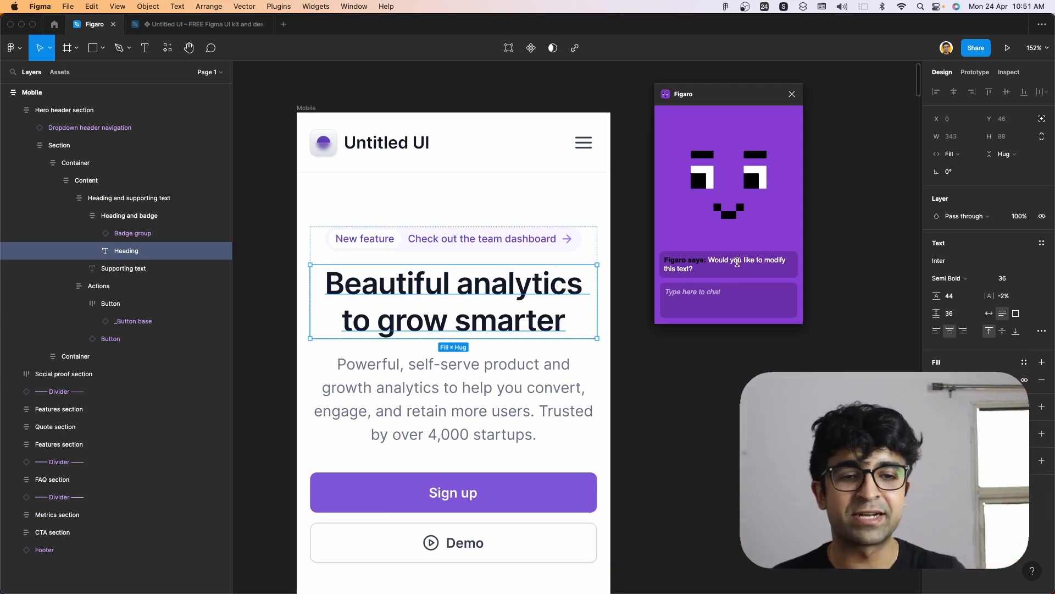
# Ask Figaro in the chat to make the heading text more friendly.
pyautogui.click(728, 297)
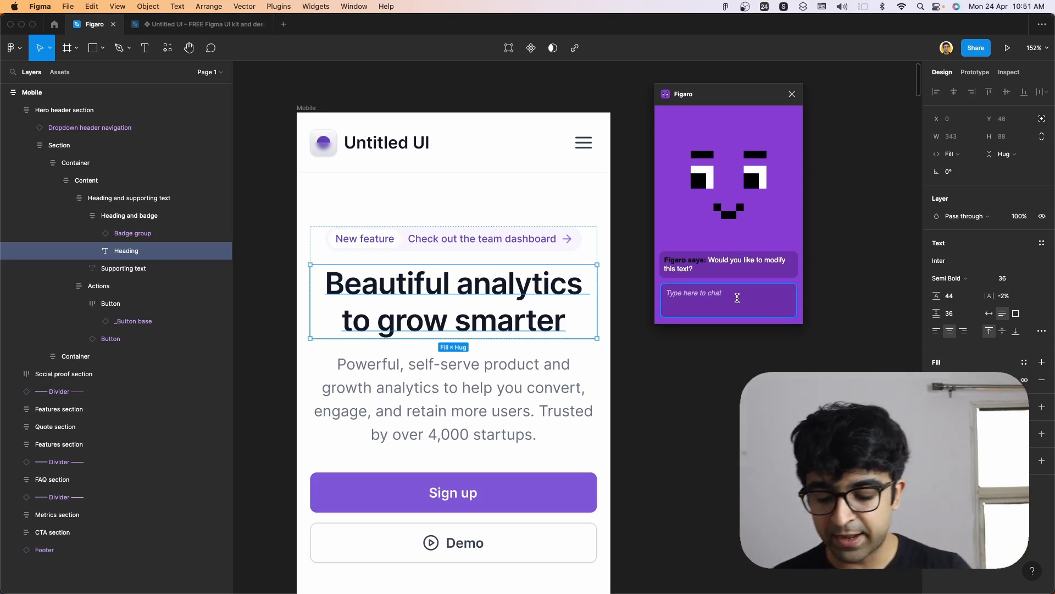
pyautogui.write('Make this')
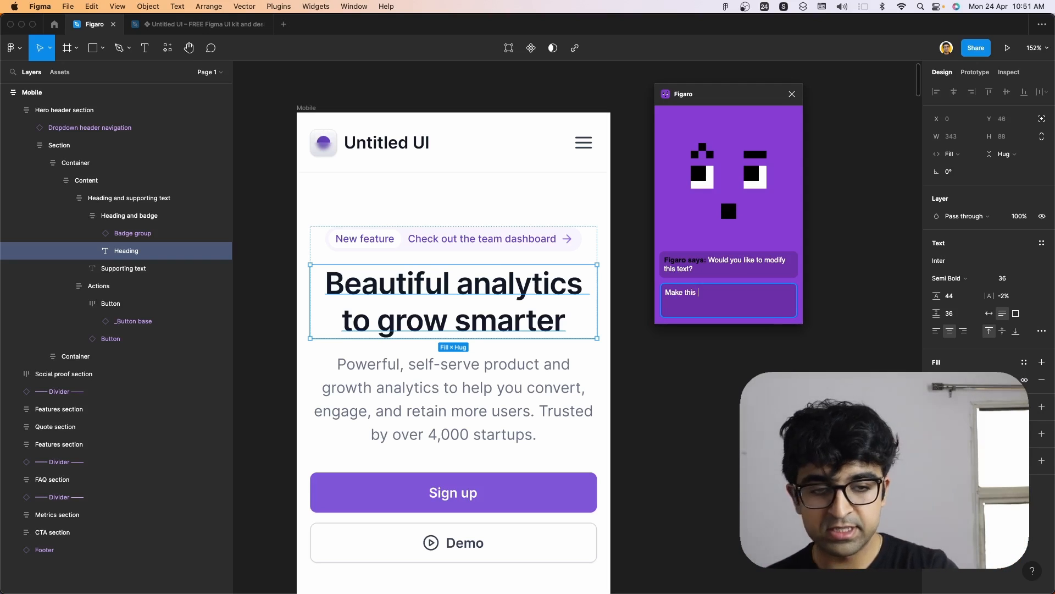
pyautogui.write('text more')
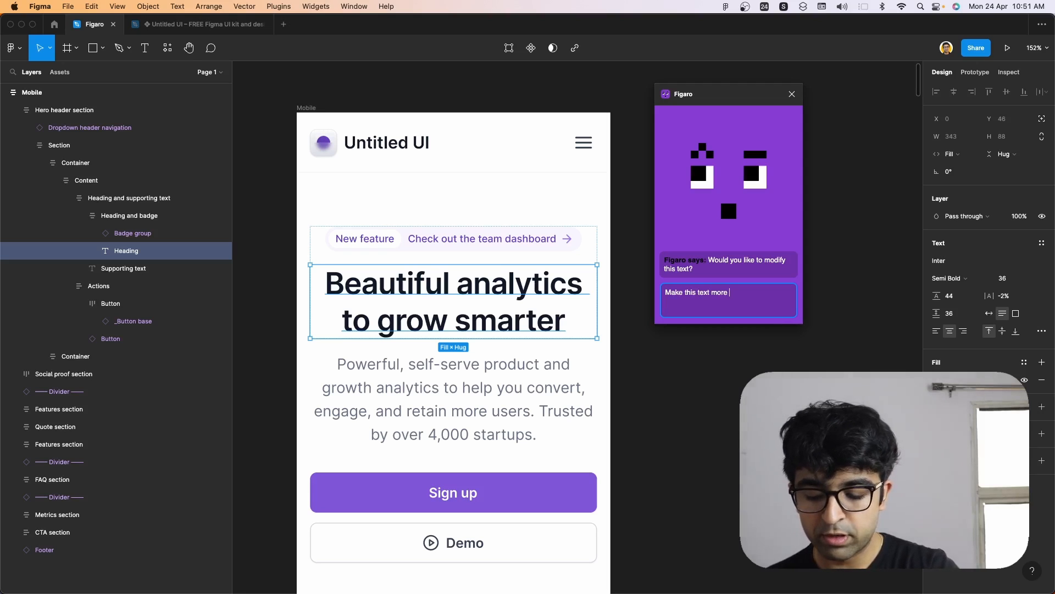
pyautogui.write('frie')
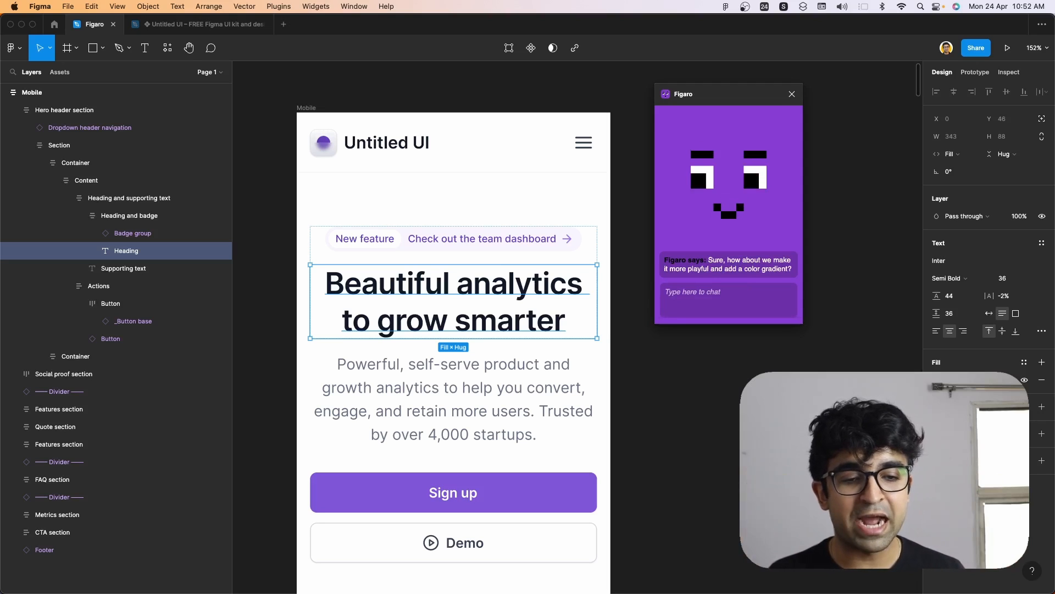
# Reply 'Yes' to Figaro's suggestion of a playful colour gradient.
pyautogui.click(728, 299)
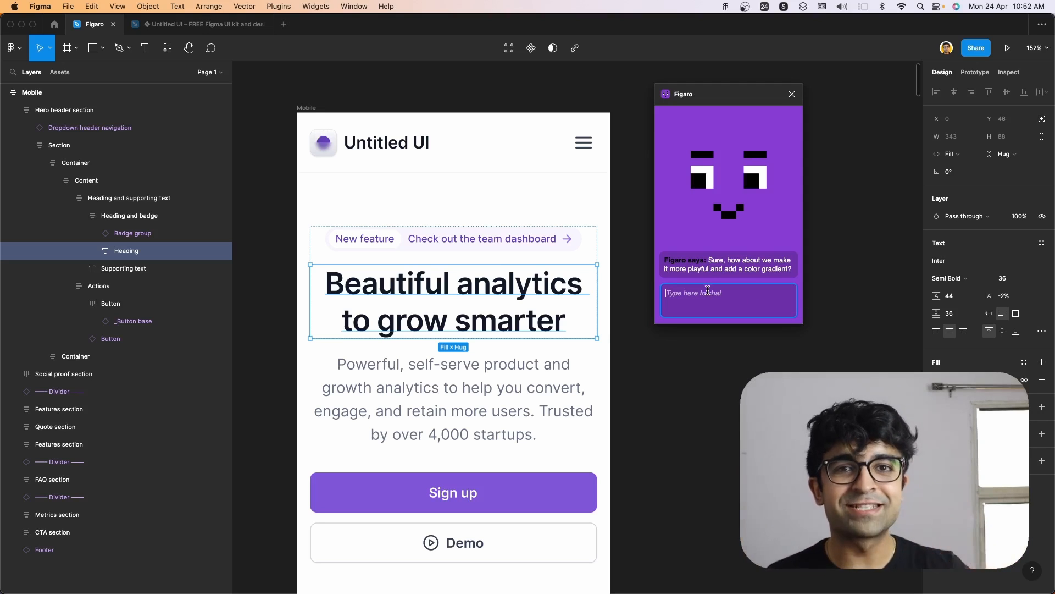
pyautogui.write('Y')
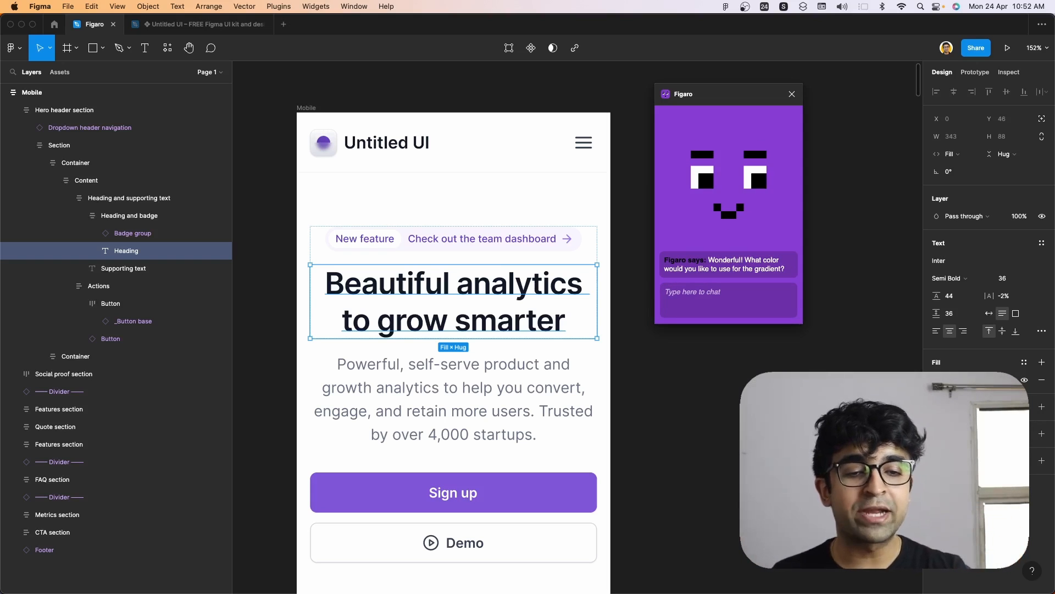
# Answer Figaro with the gradient colours, starting 'Purple and...'.
pyautogui.click(727, 299)
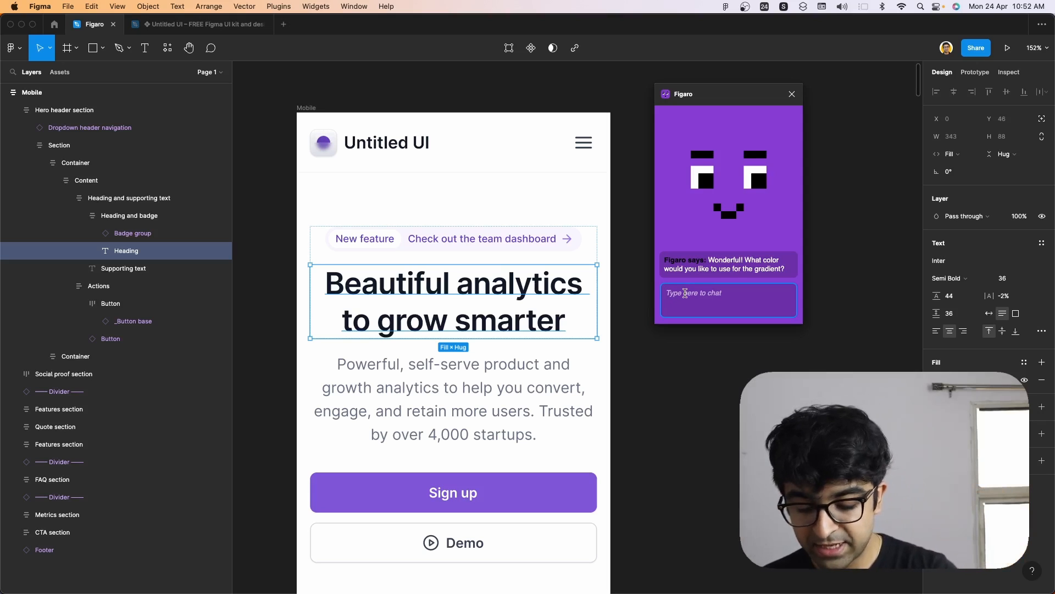
pyautogui.write('Purple and')
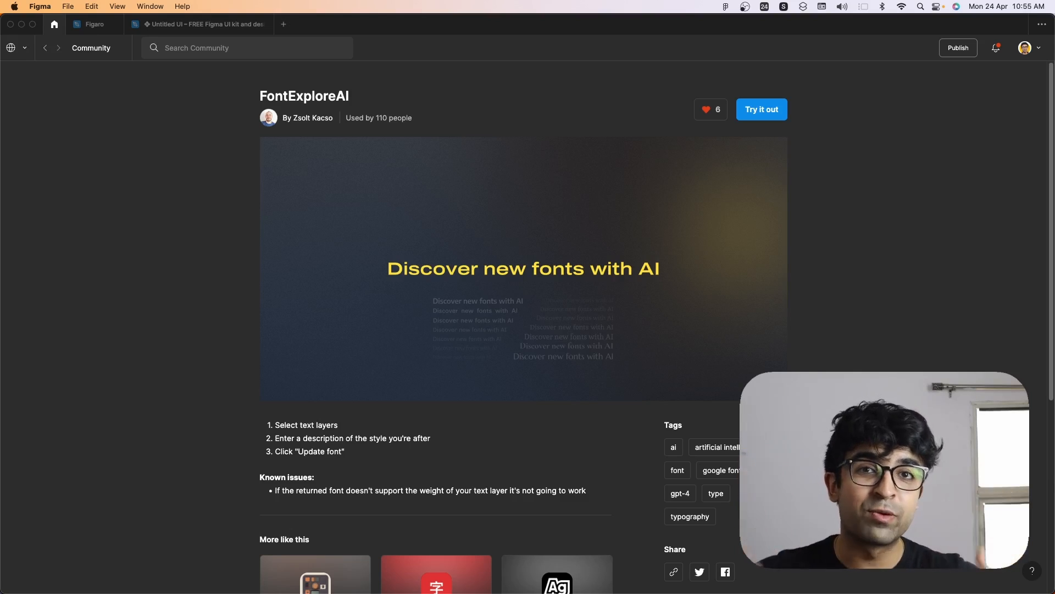
# Launch FontExploreAI from its Figma Community page via Try it out.
pyautogui.click(95, 24)
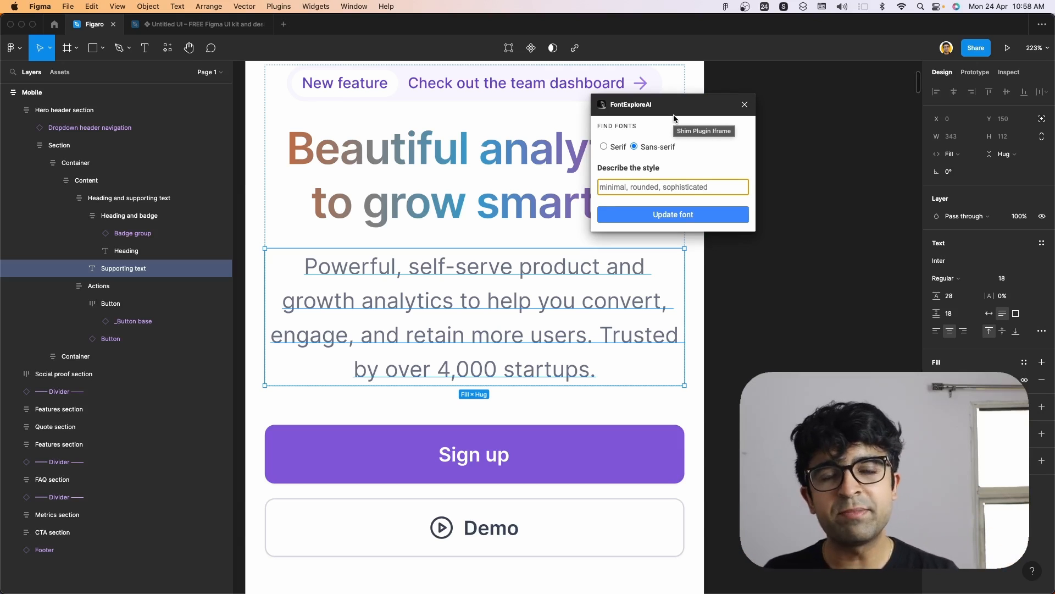
# Describe the style as 'thin, futuristic' in FontExploreAI and update the supporting text's font.
pyautogui.write('thin,')
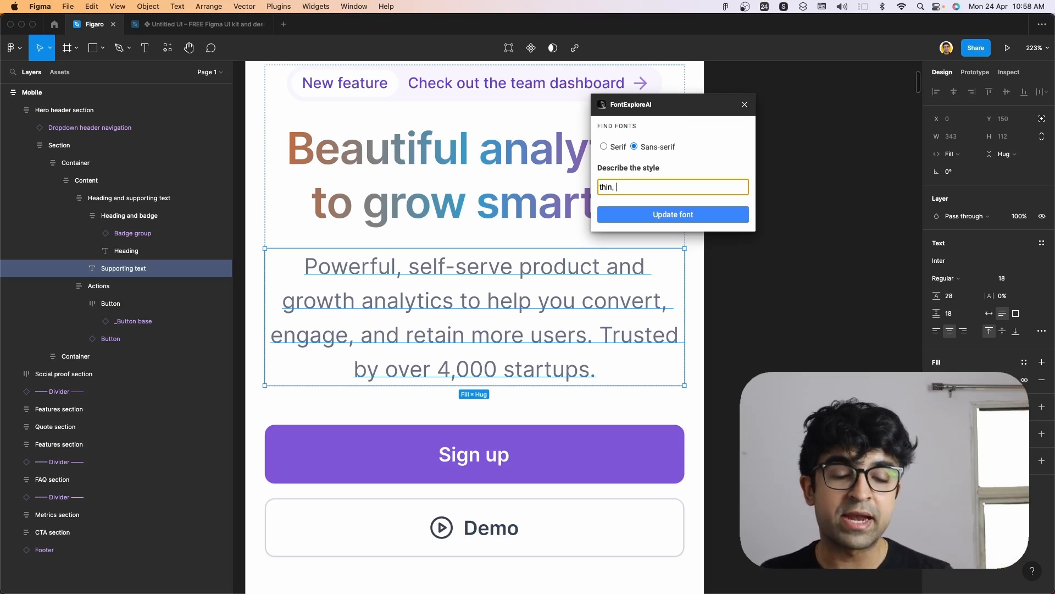
pyautogui.write('f')
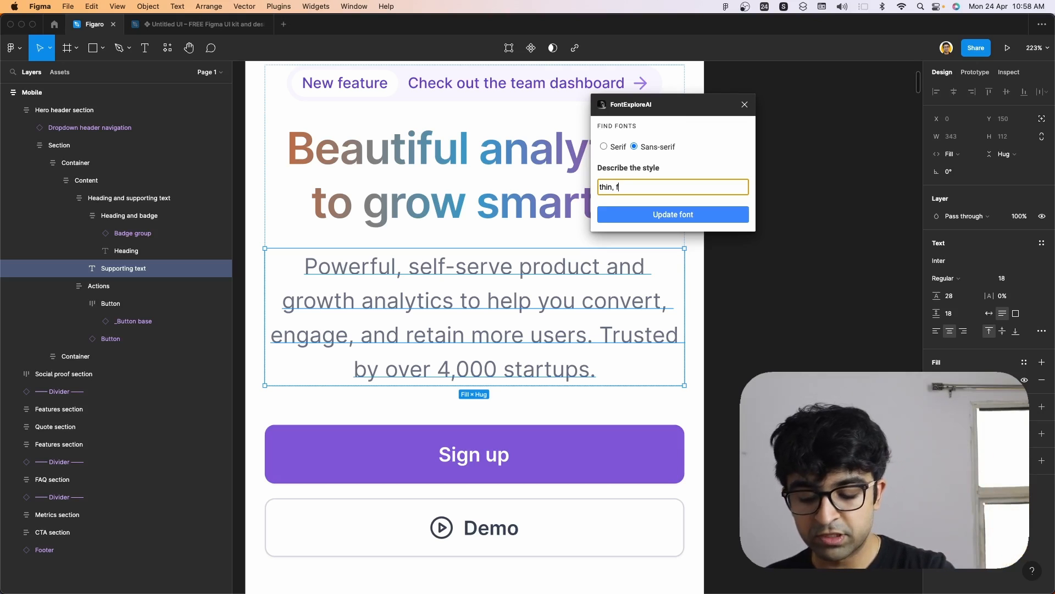
pyautogui.write('uturistic,')
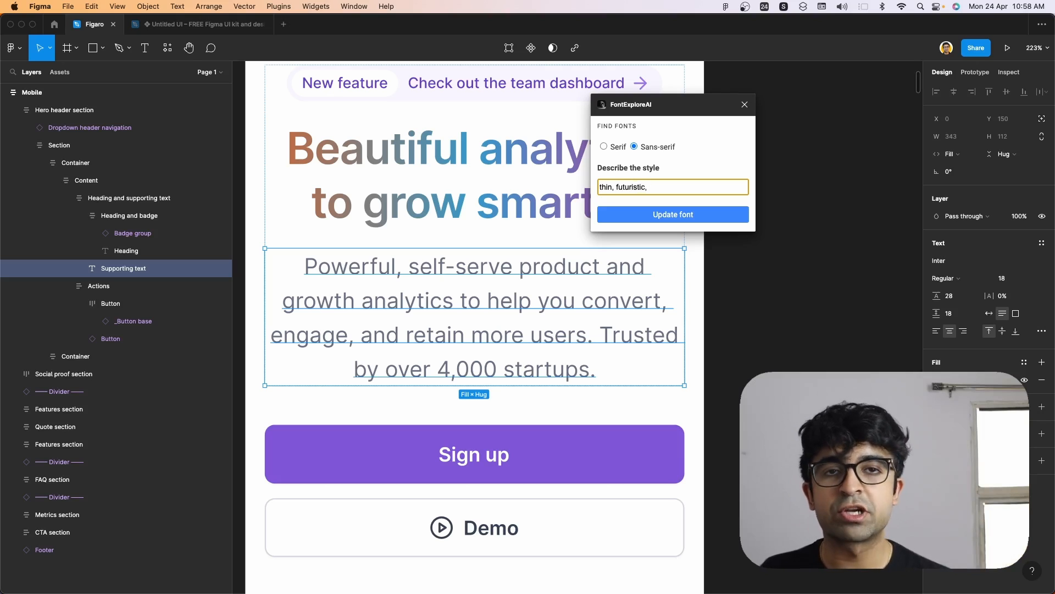
pyautogui.write('wide')
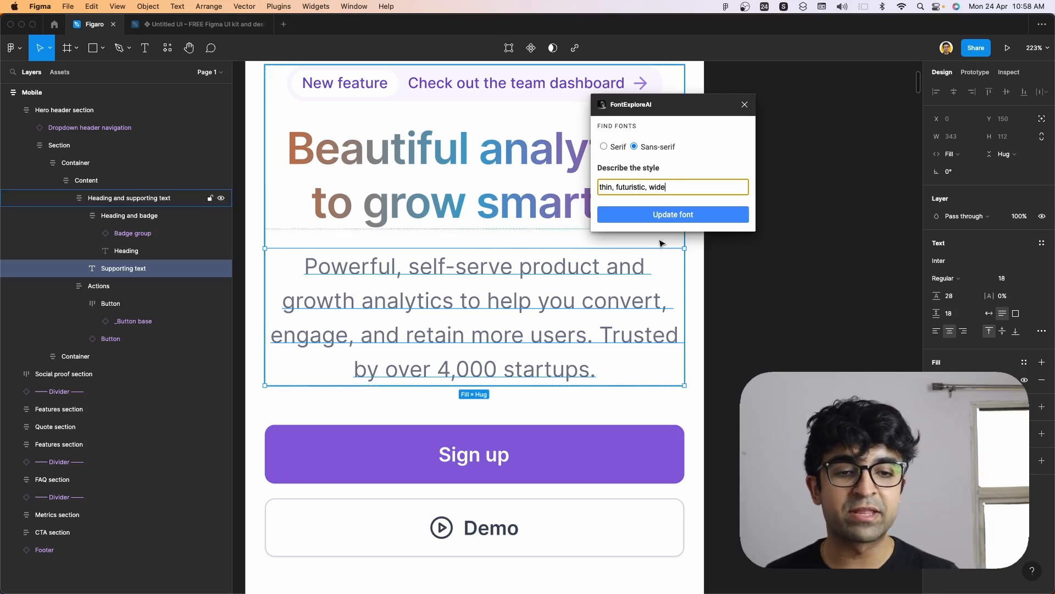
pyautogui.press('Backspace')
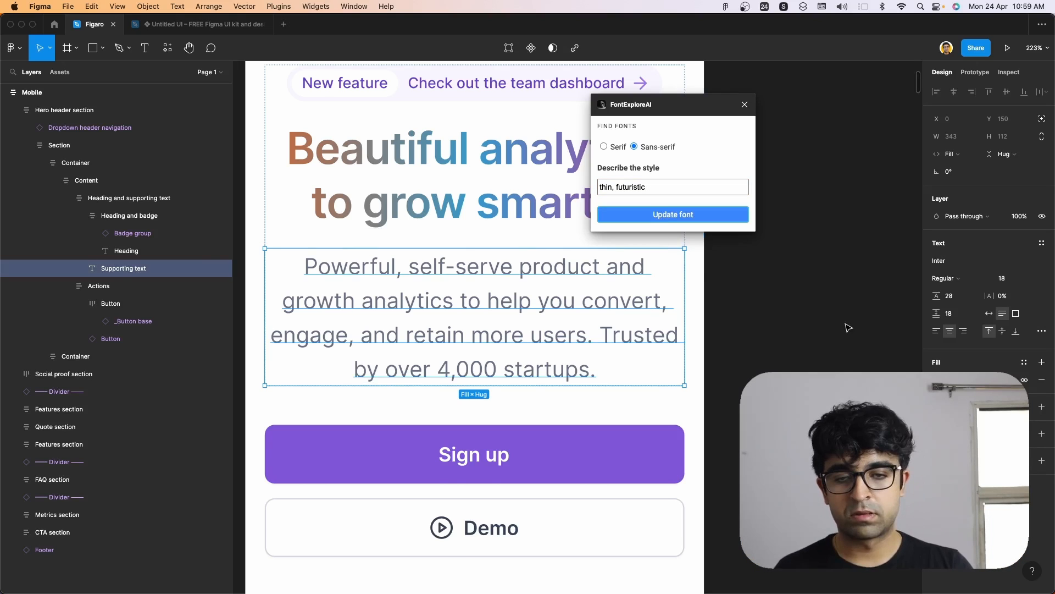
pyautogui.click(672, 214)
pyautogui.write('f')
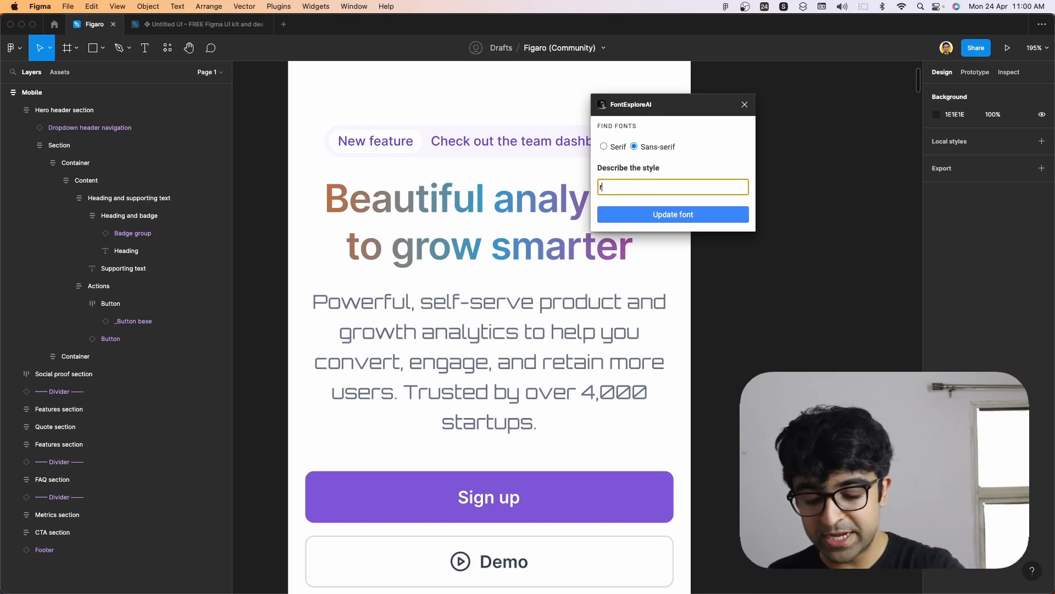
# Describe the style as 'rounded, fun' and apply a suggested rounded font to the paragraph.
pyautogui.write('rounded,')
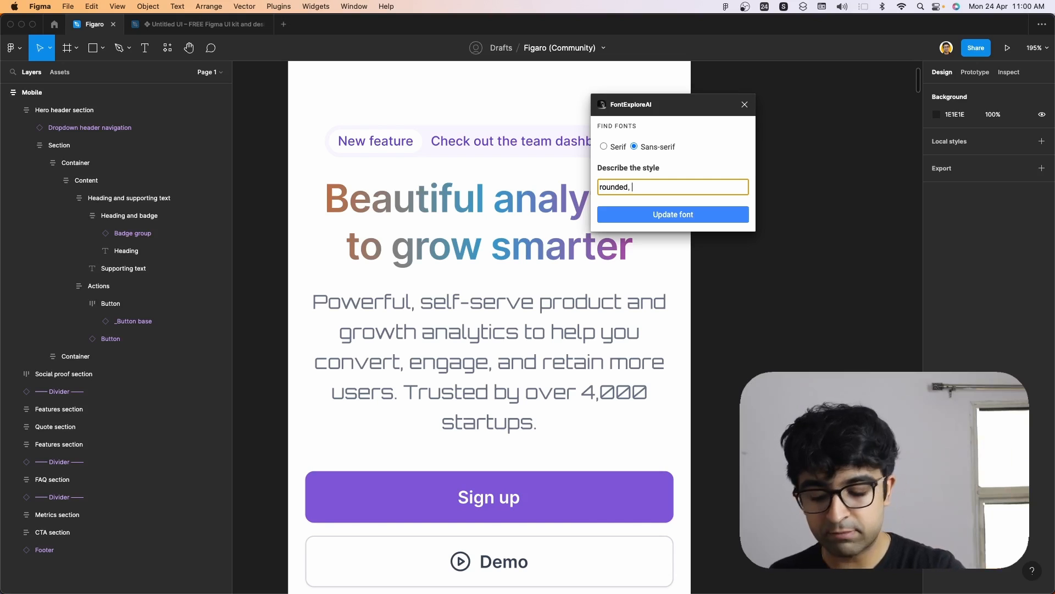
pyautogui.write('fun')
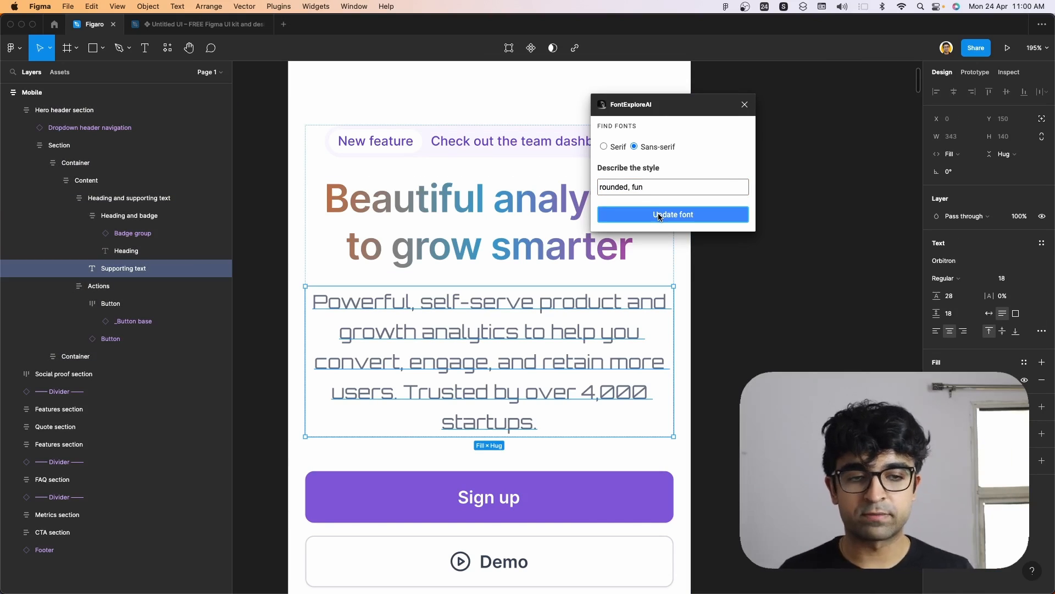
pyautogui.click(673, 214)
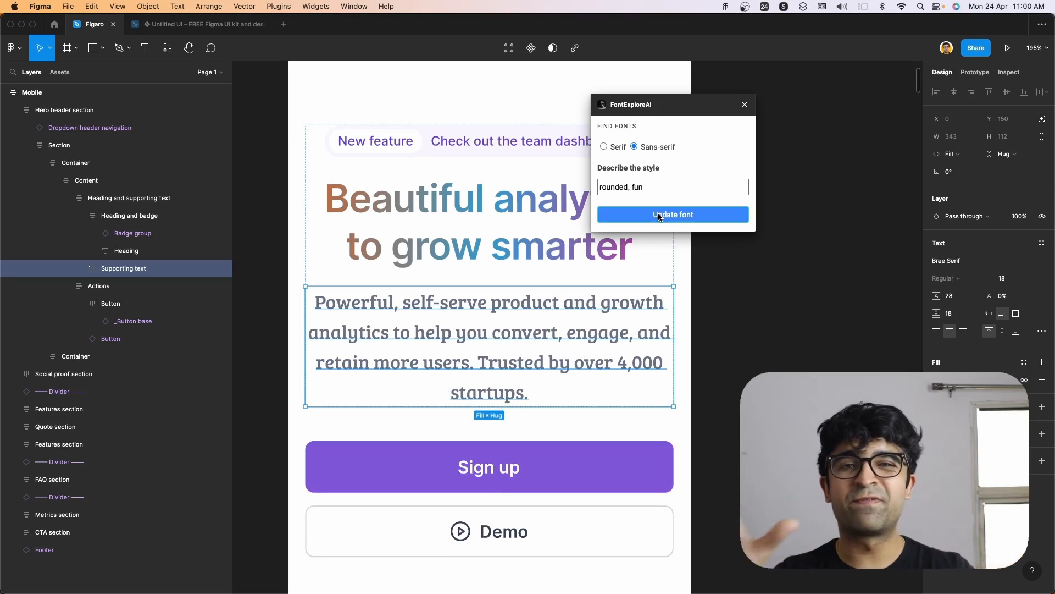
pyautogui.moveTo(666, 216)
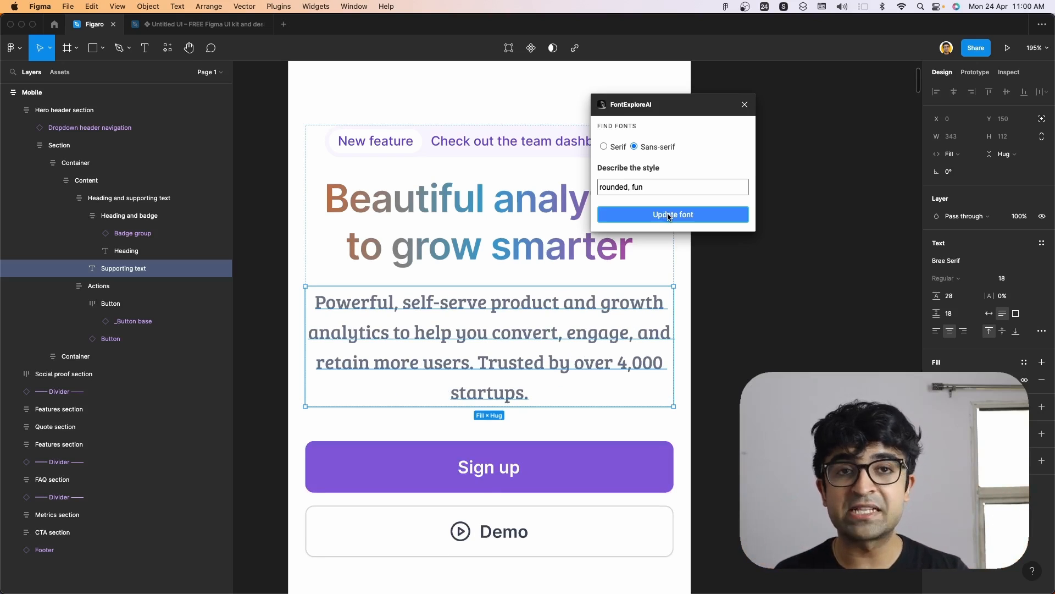
pyautogui.click(673, 214)
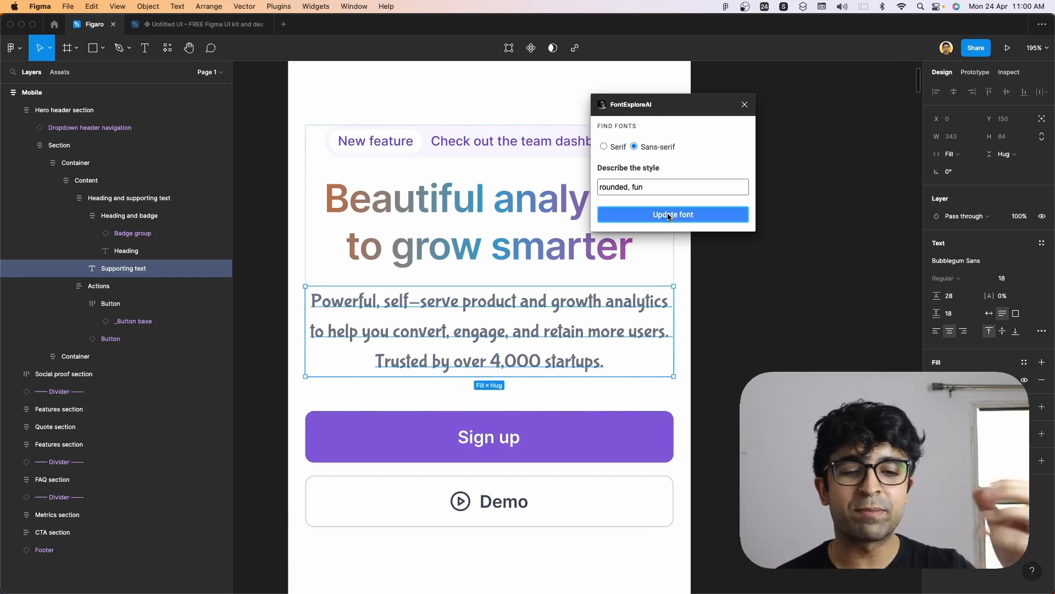
pyautogui.click(671, 214)
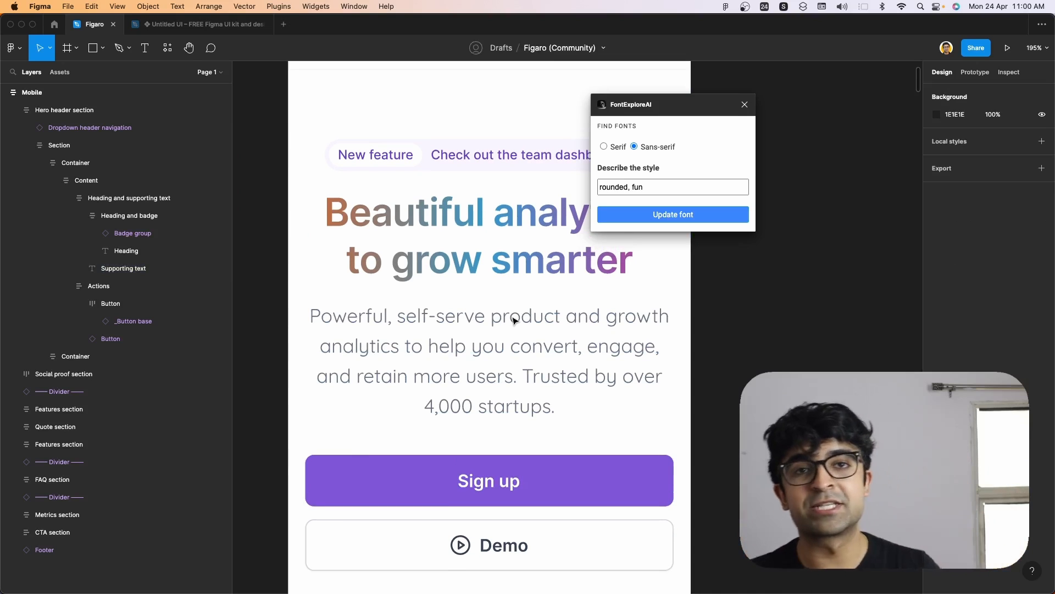
pyautogui.click(167, 47)
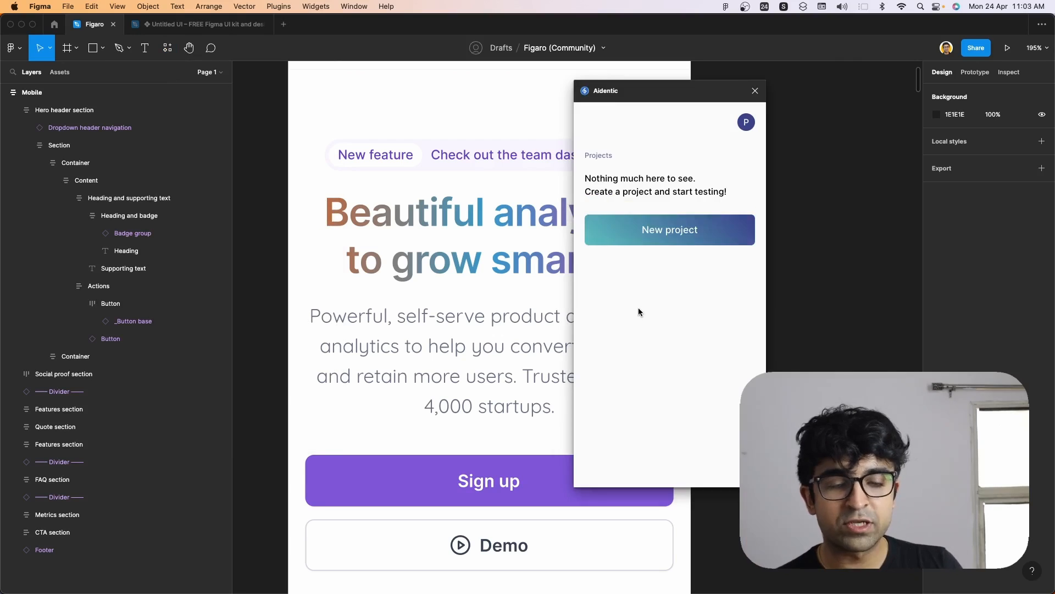
# Create an Aidentic project named 'asasaddee' with description 'aasddww'.
pyautogui.click(670, 230)
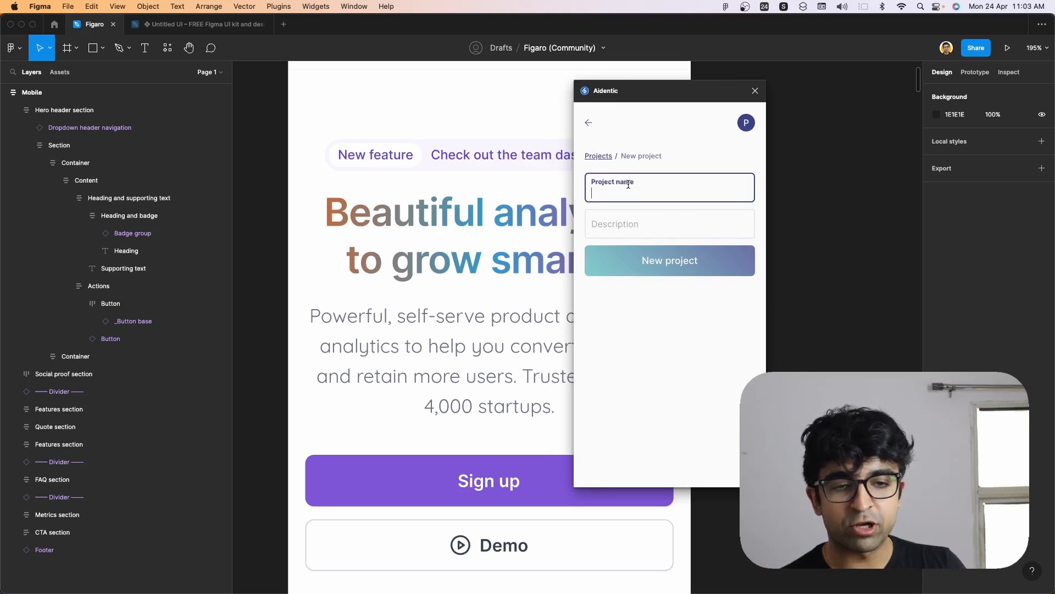
pyautogui.write('asasaddee')
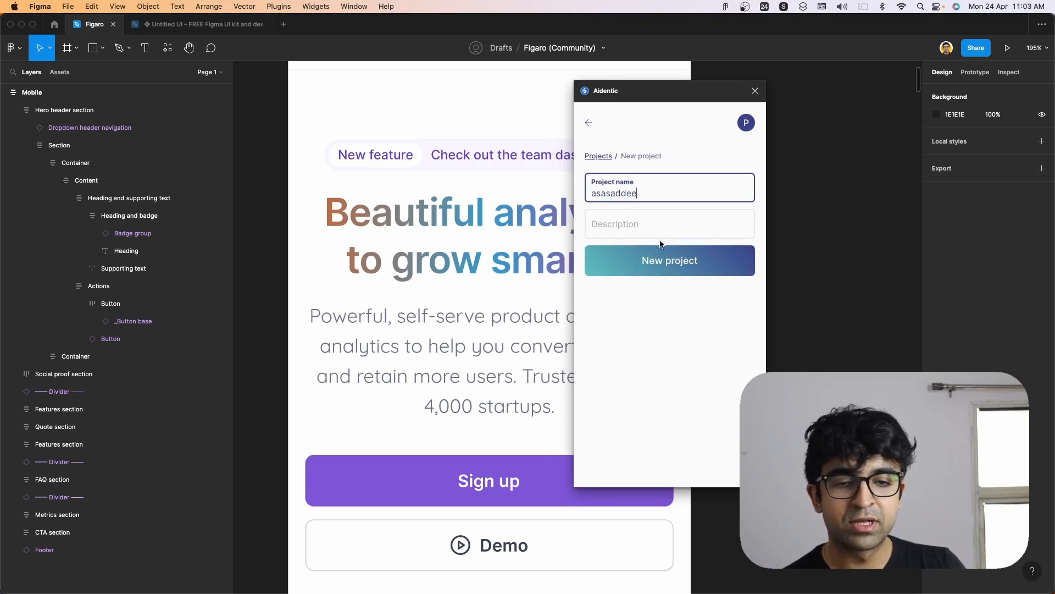
pyautogui.write('aasddww')
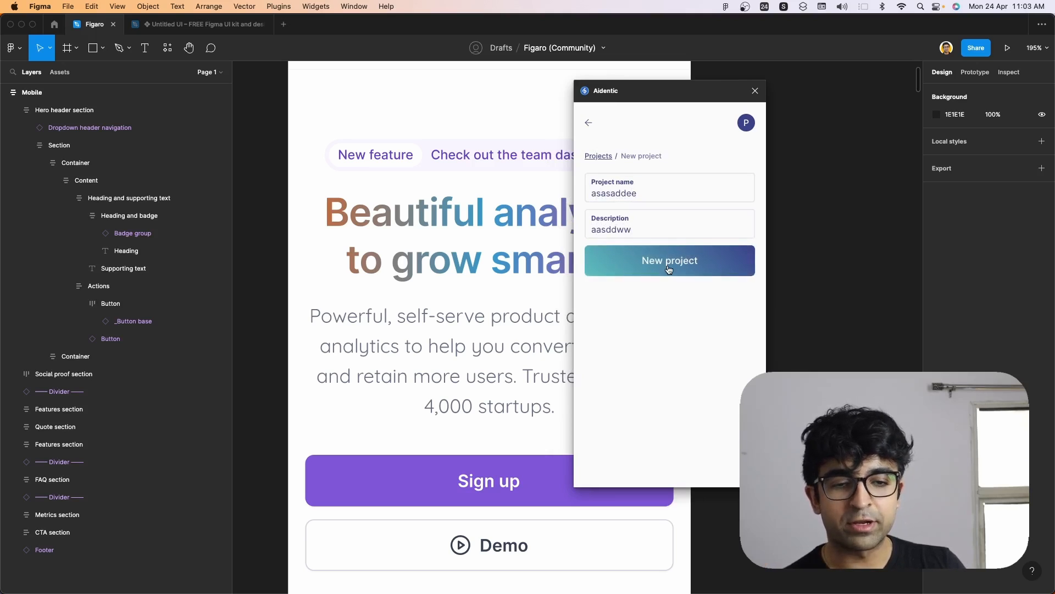
pyautogui.click(669, 261)
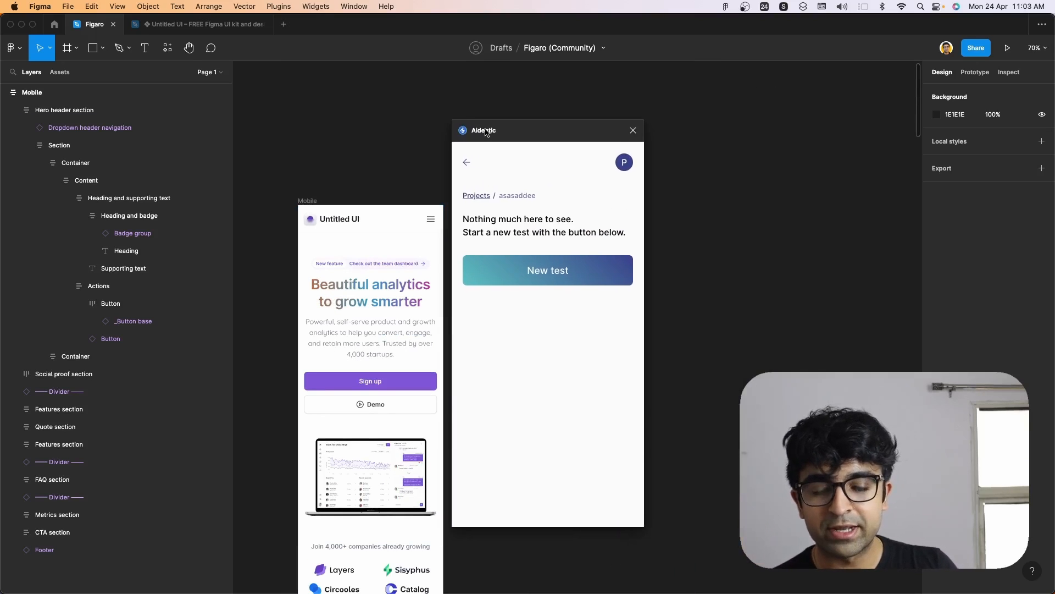
# Name a new test 'assaawwws', copy the file's share link, and run the test on the Mobile frame.
pyautogui.click(547, 271)
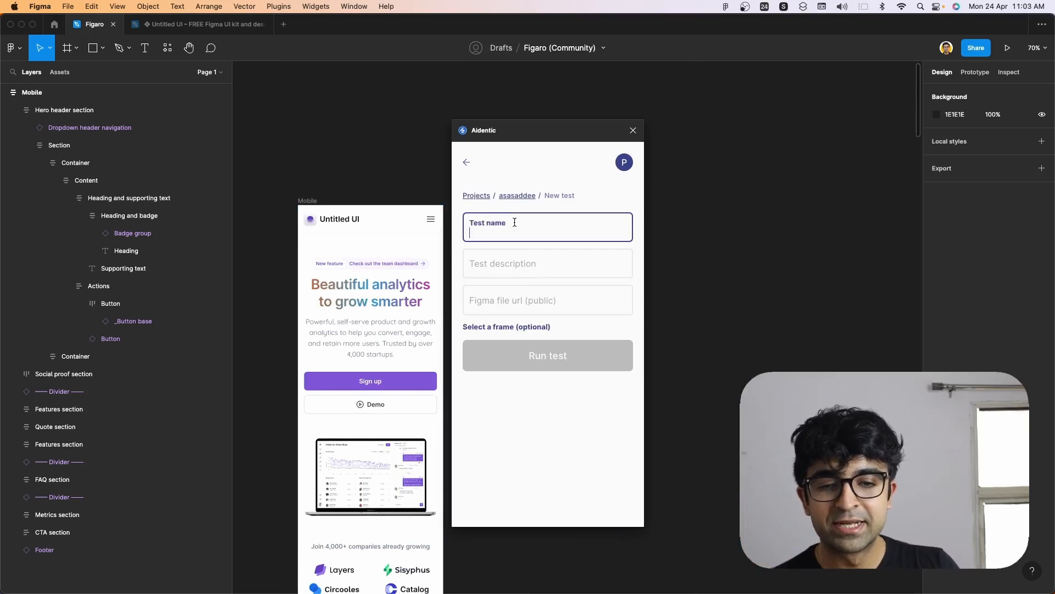
pyautogui.write('assaawwws')
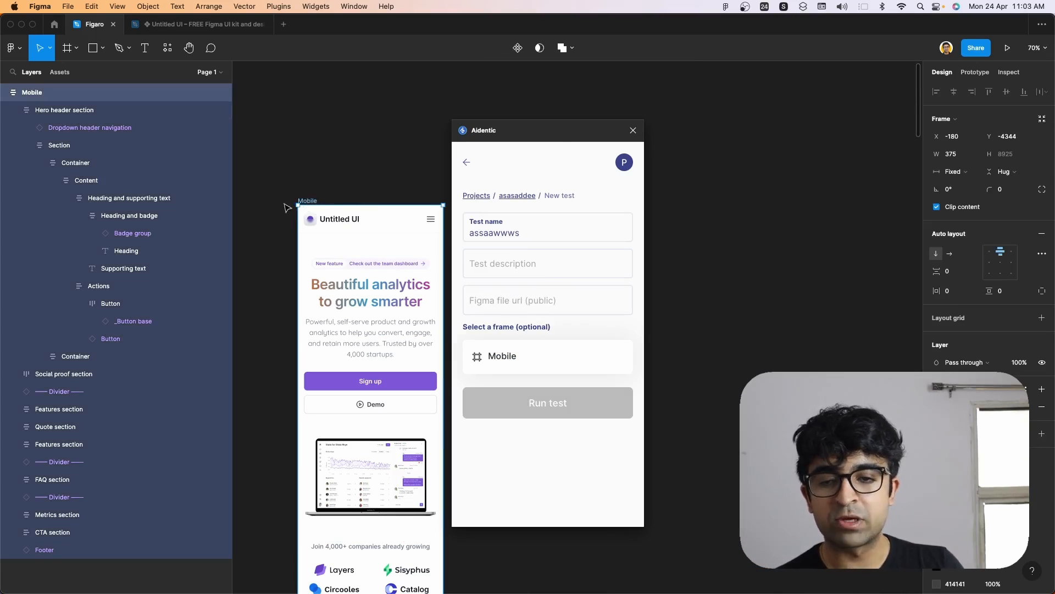
pyautogui.moveTo(565, 397)
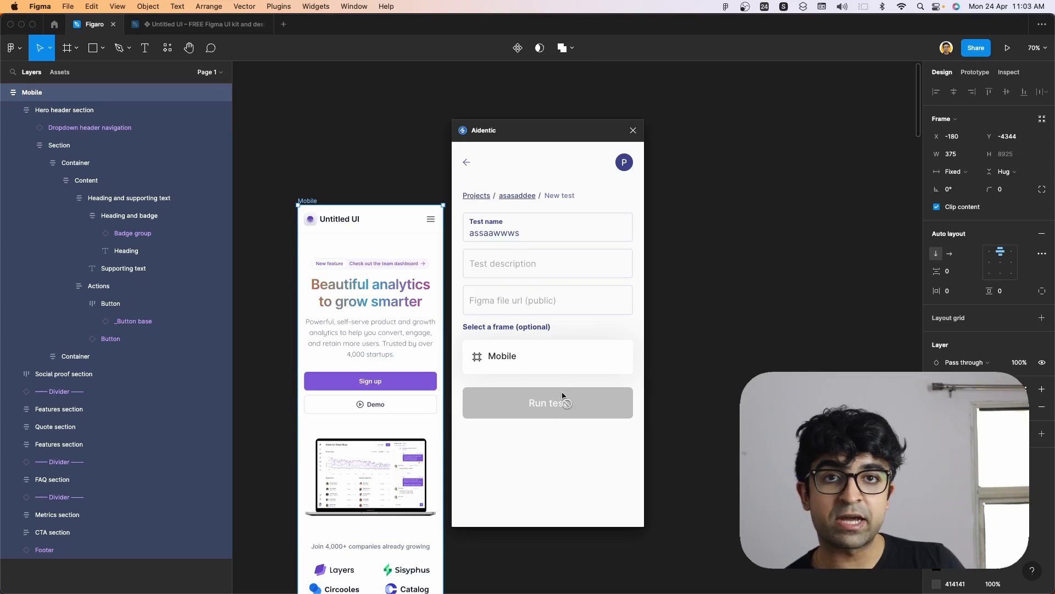
pyautogui.click(975, 47)
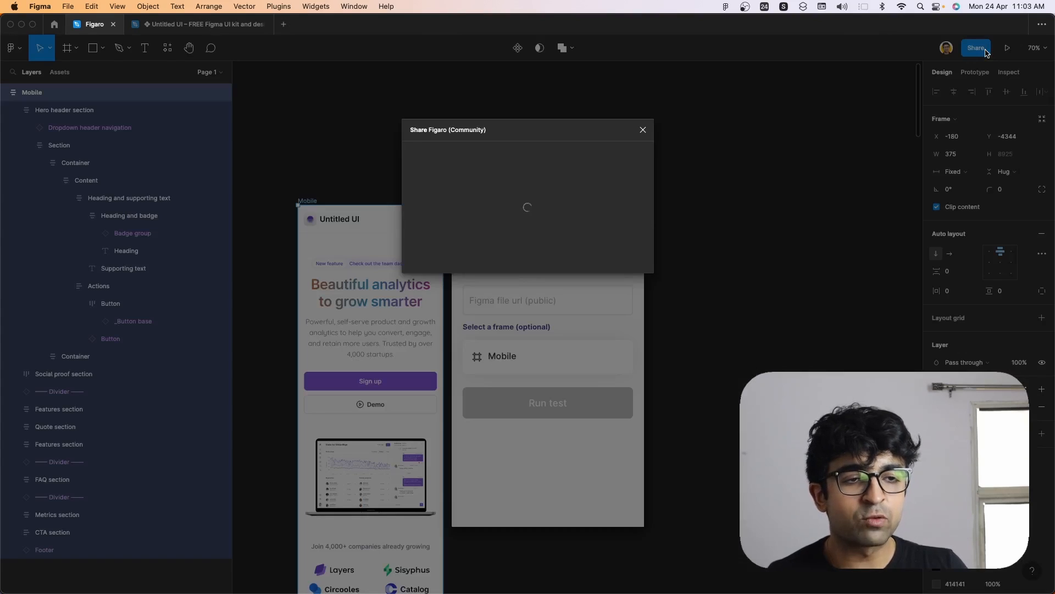
pyautogui.click(433, 239)
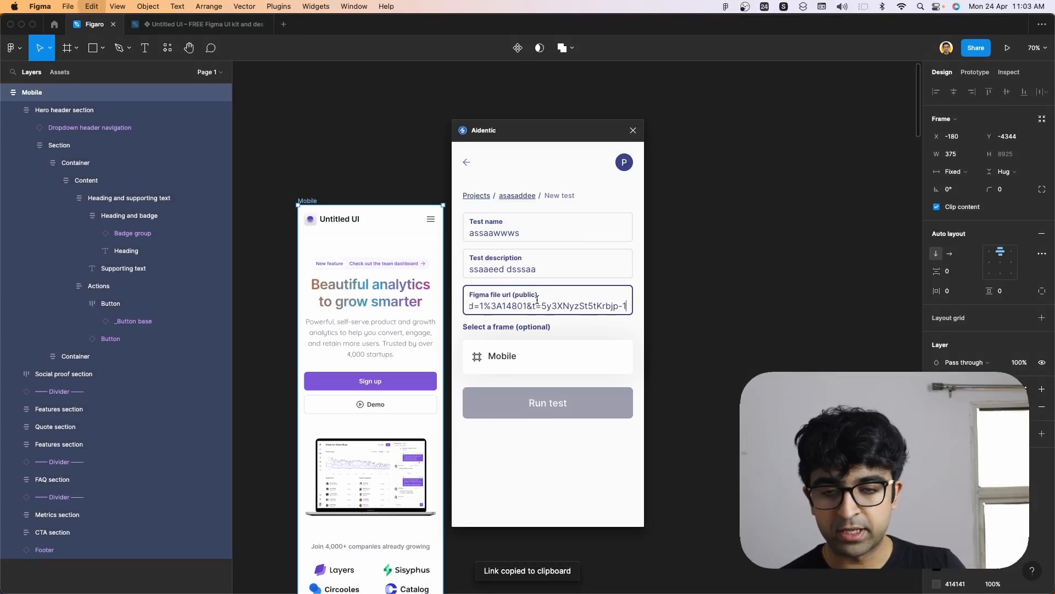
pyautogui.click(547, 403)
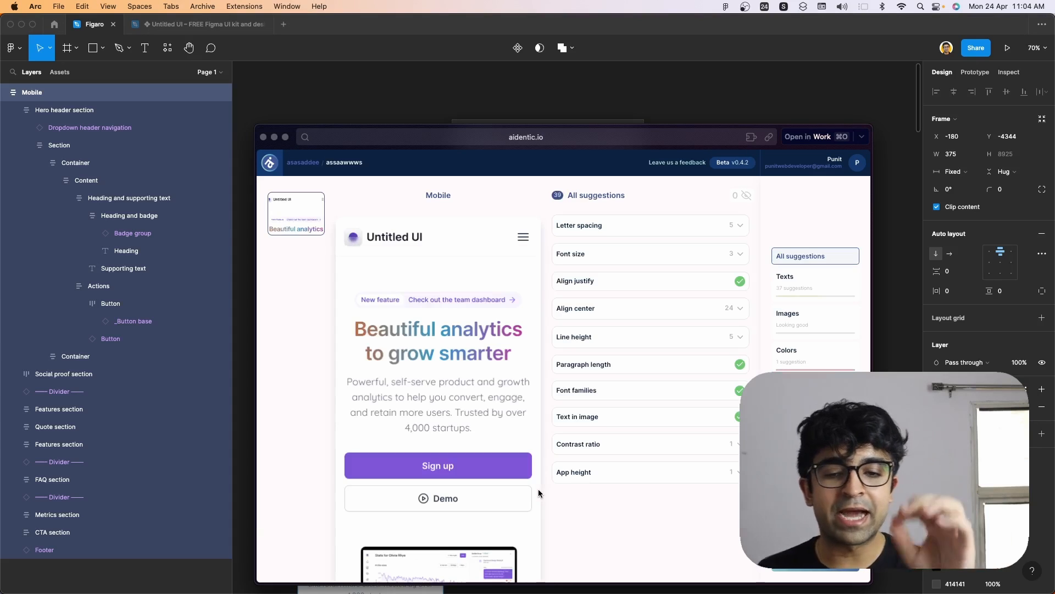
pyautogui.moveTo(304, 109)
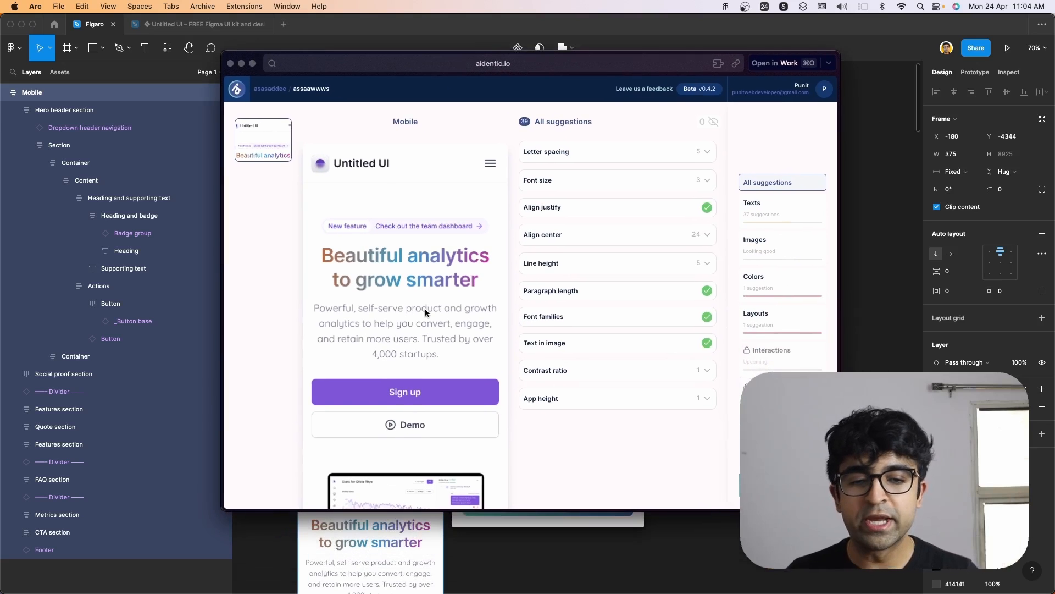
# Expand the Align center suggestion and scroll through its affected text layers.
pyautogui.click(542, 234)
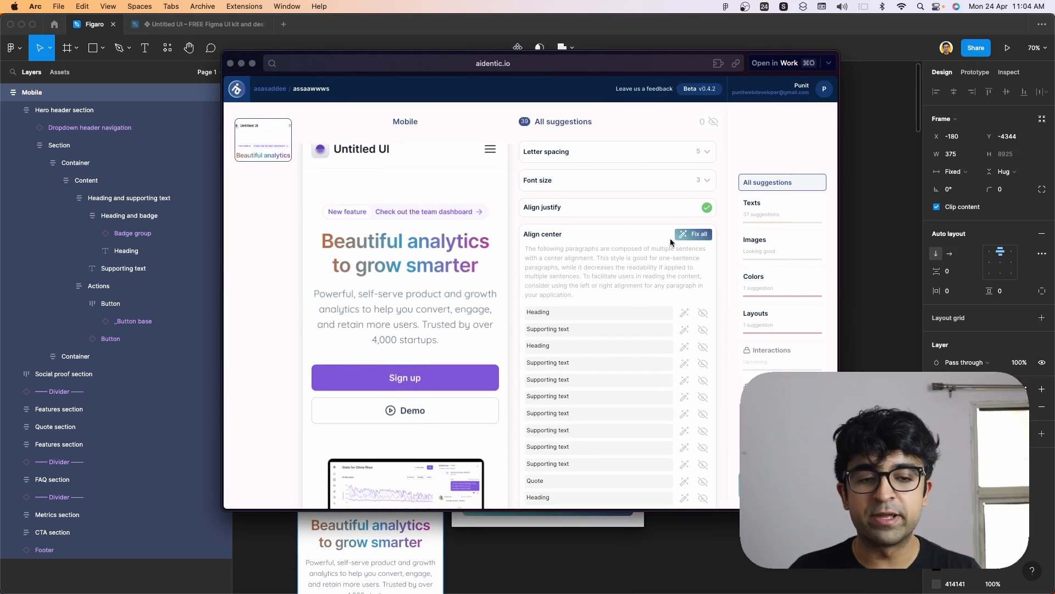
pyautogui.scroll(-3)
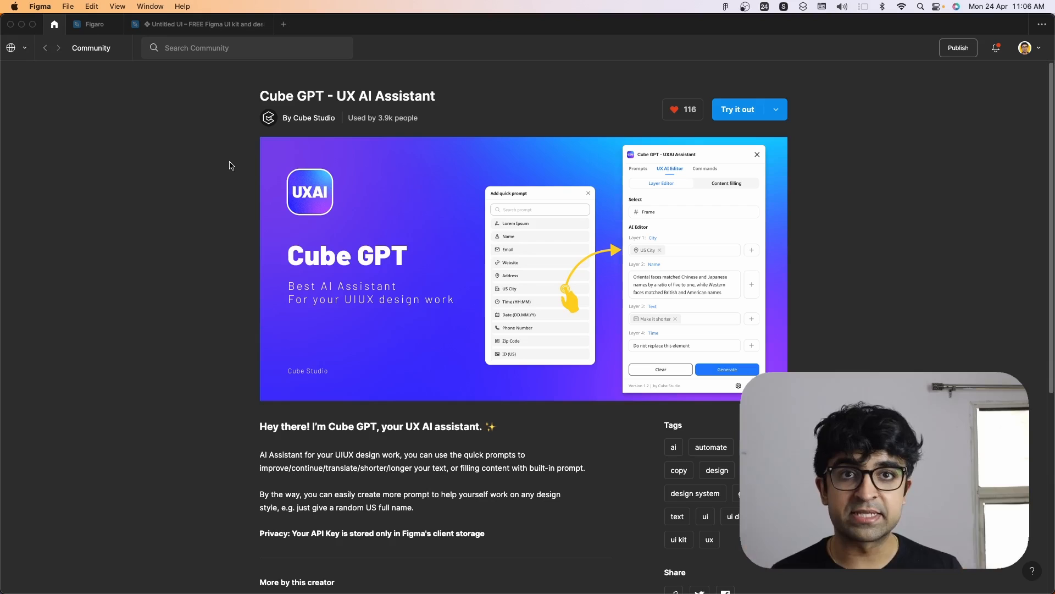
pyautogui.moveTo(419, 321)
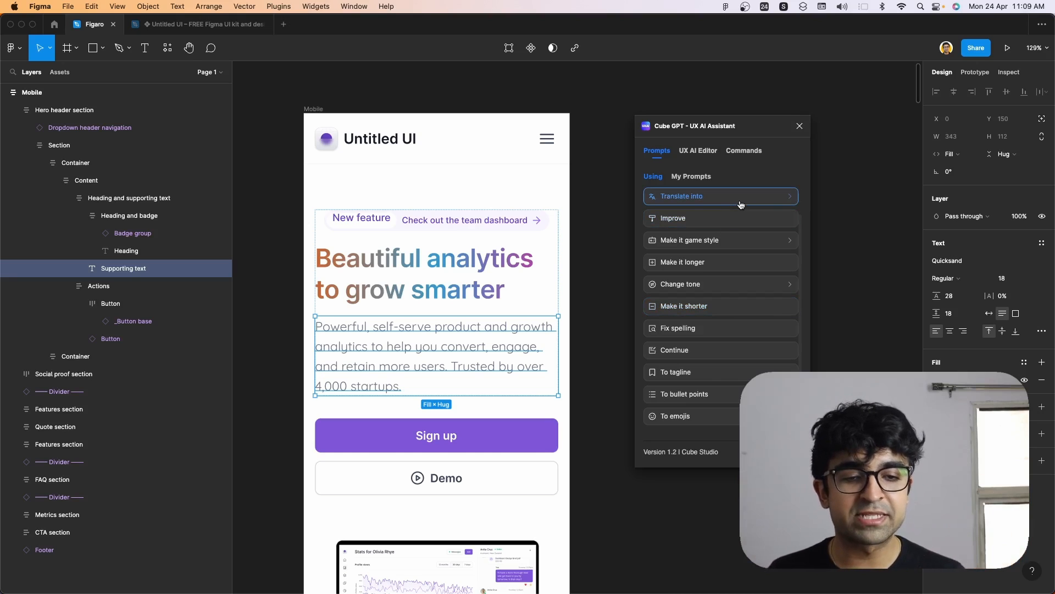
pyautogui.moveTo(664, 225)
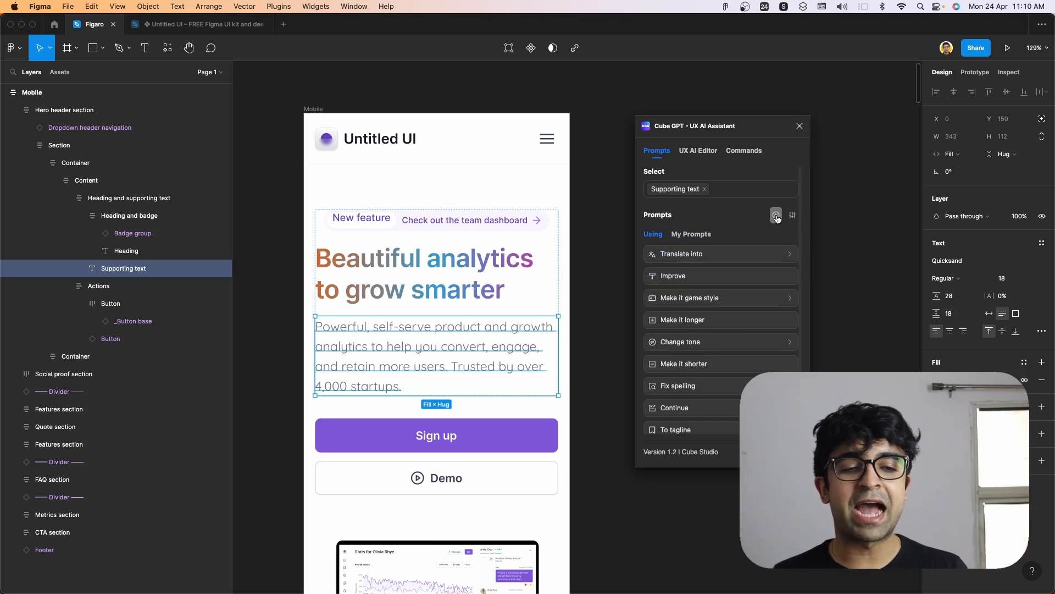
# Browse Cube GPT's Prompts options for the supporting paragraph.
pyautogui.click(776, 214)
pyautogui.write('qoqo.ai')
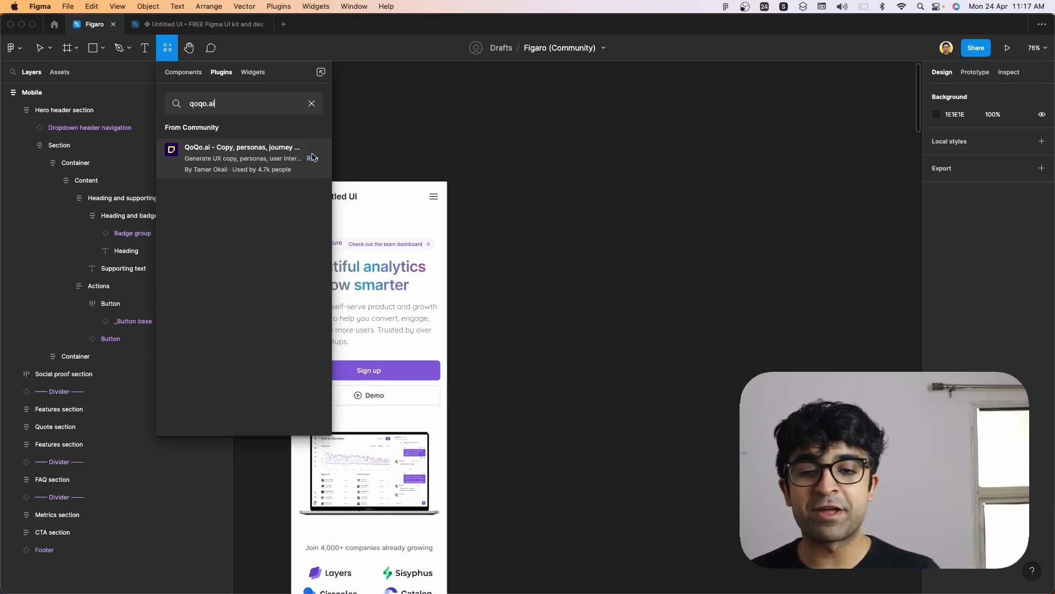
# Launch the QoQo.ai plugin and log in to its account.
pyautogui.click(242, 152)
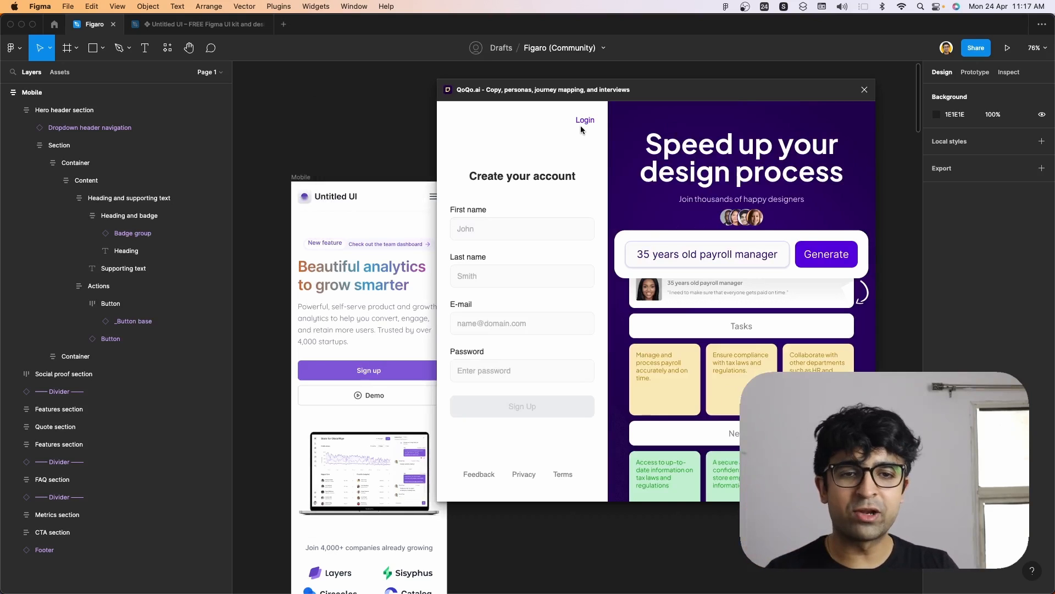
pyautogui.click(585, 120)
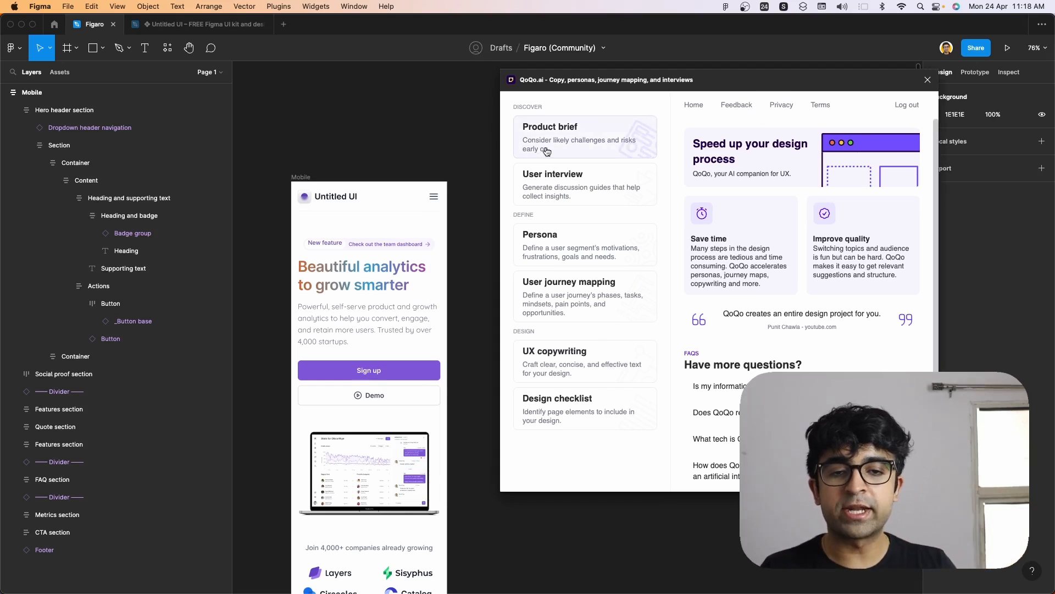
pyautogui.moveTo(563, 254)
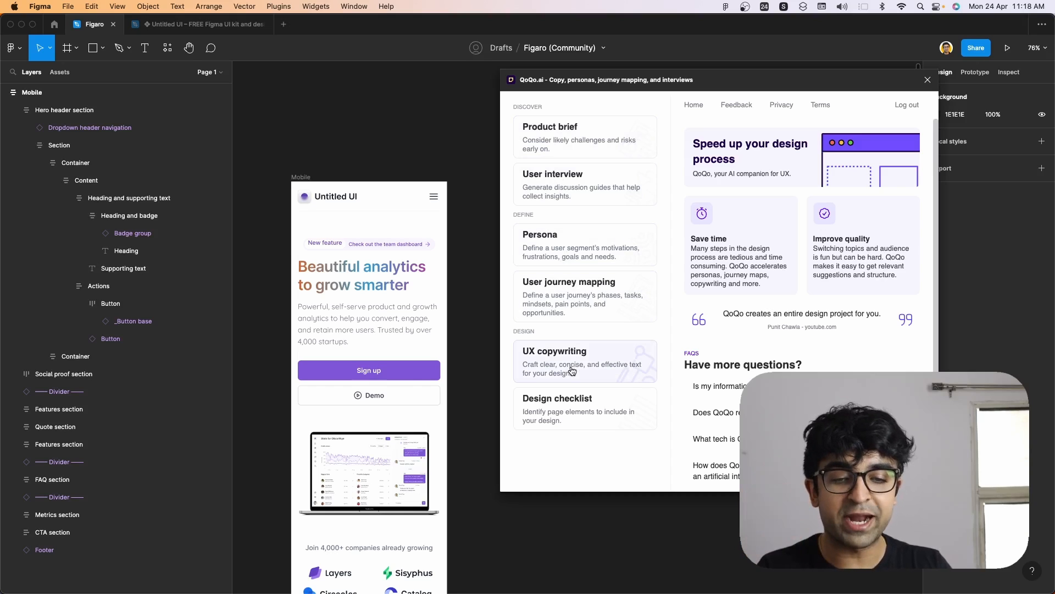
pyautogui.moveTo(580, 427)
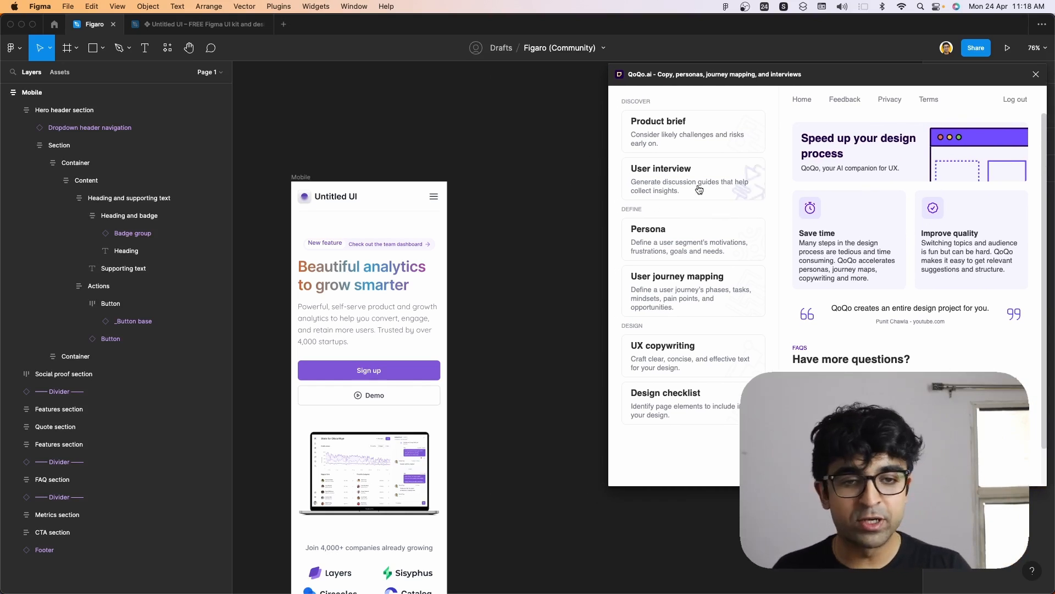
# Start a QoQo journey map with the persona 'A ux designer working as a freelancer'.
pyautogui.click(676, 290)
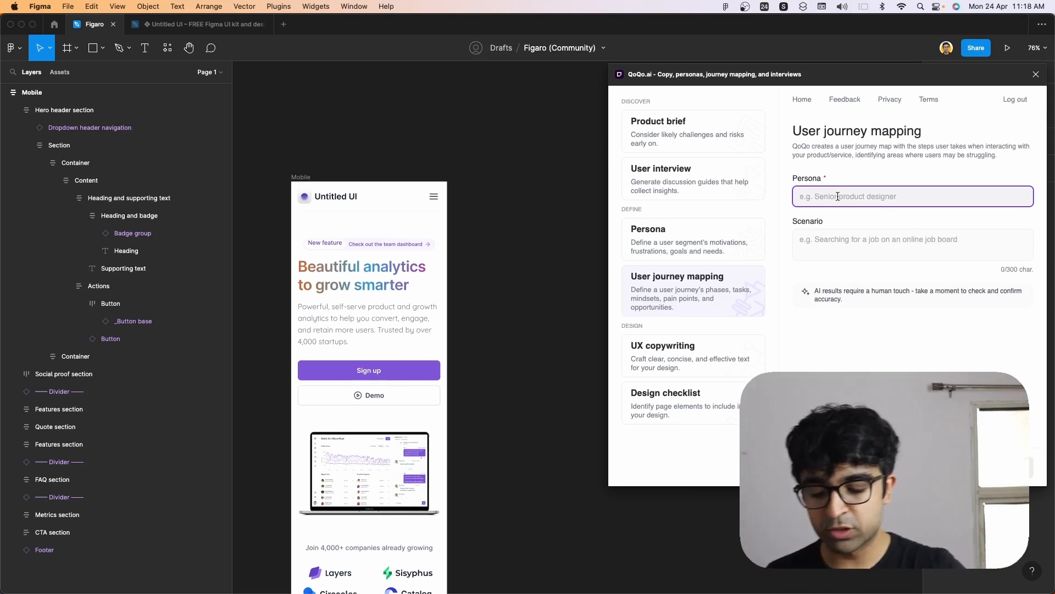
pyautogui.write('A ux designer')
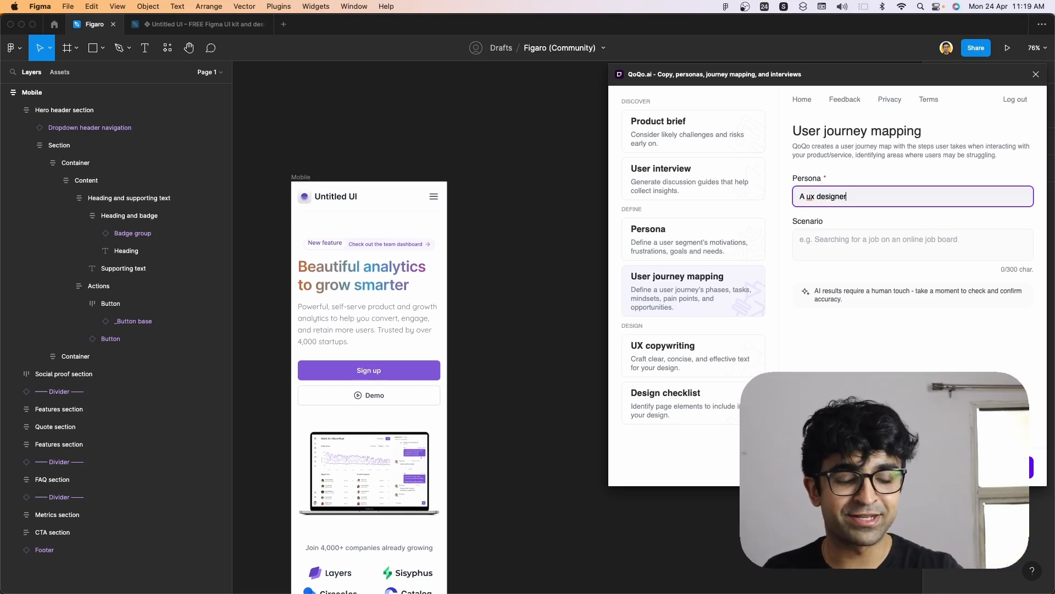
pyautogui.write('working')
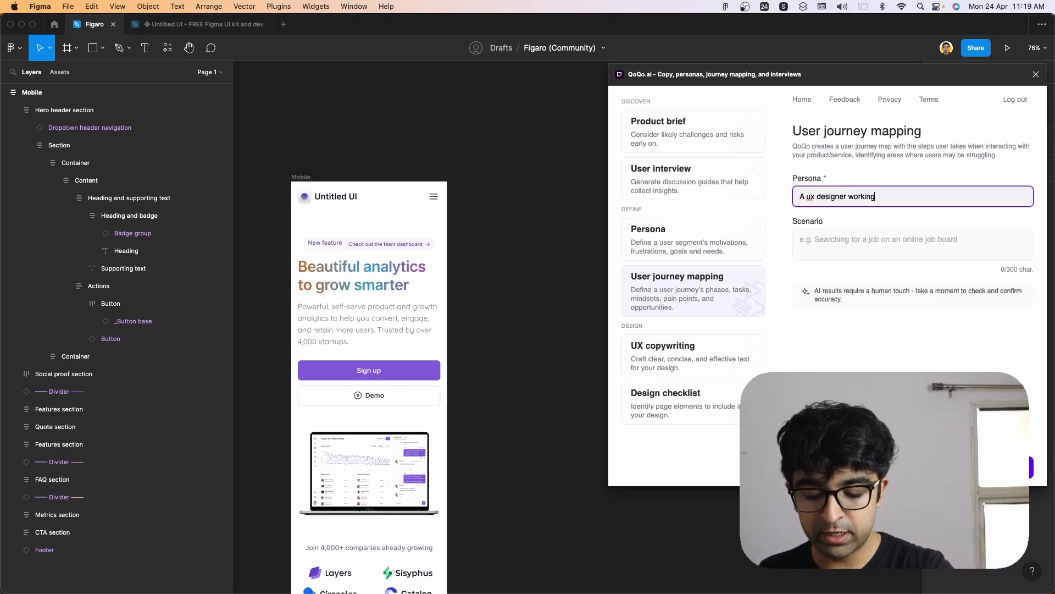
pyautogui.write('as a freelancer')
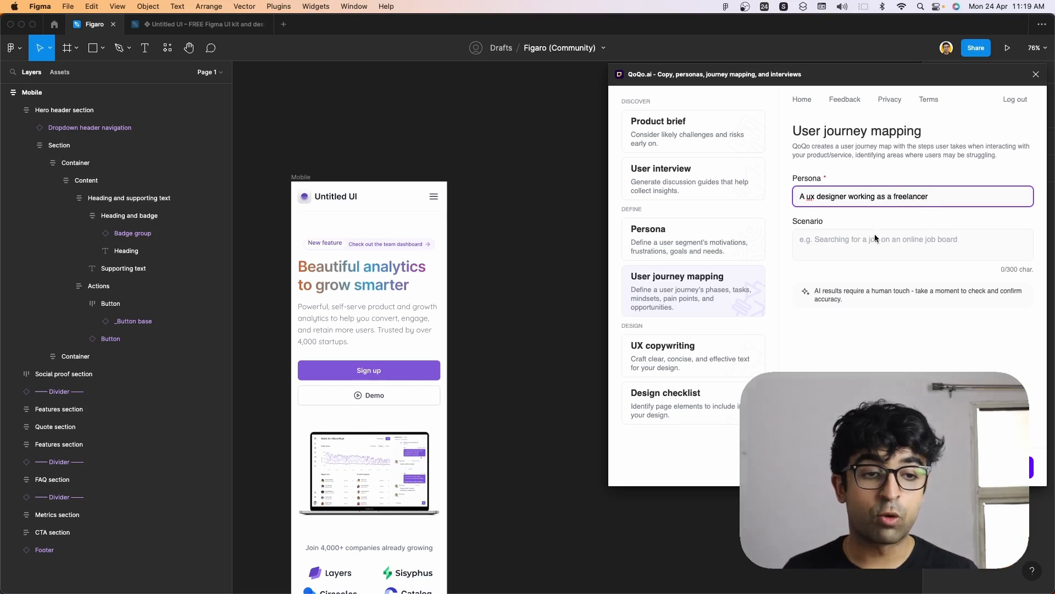
# Describe the scenario of wanting to apply for jobs online, generate the map and review the results.
pyautogui.click(911, 245)
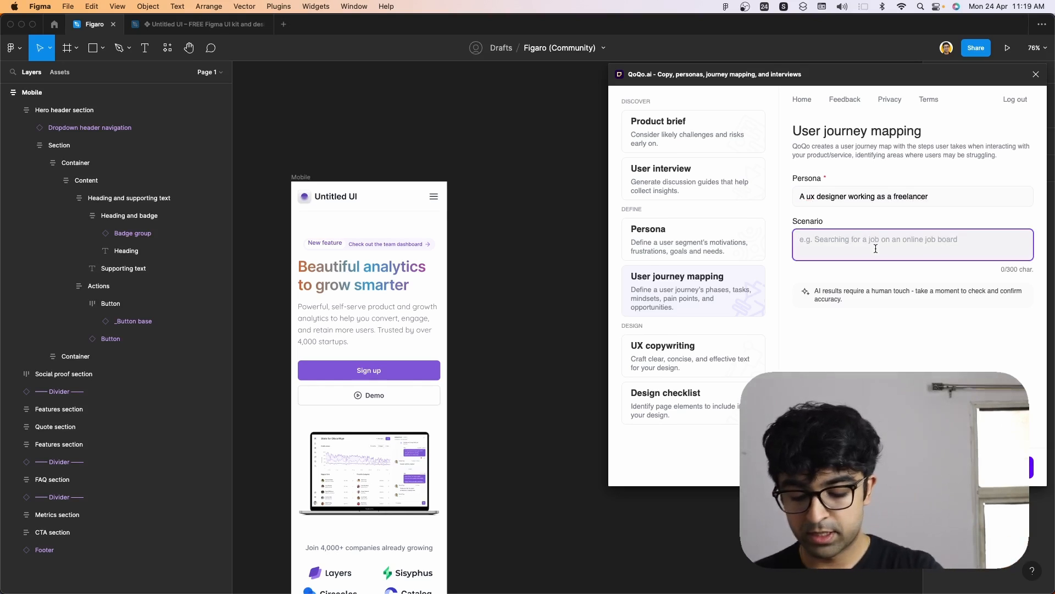
pyautogui.write('He wants to apply for jobs online')
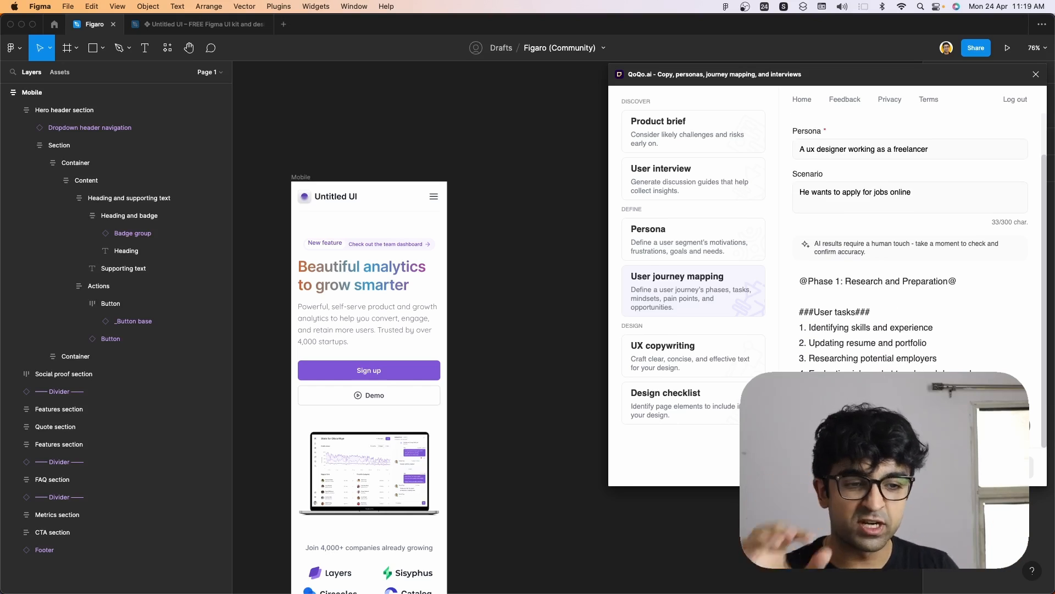
pyautogui.scroll(-3)
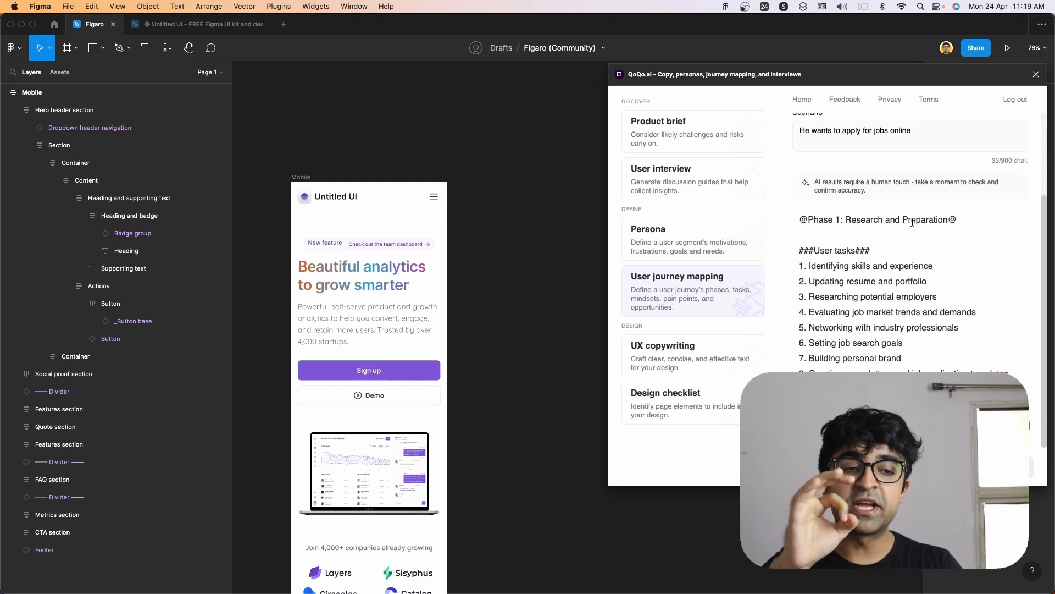
pyautogui.scroll(-3)
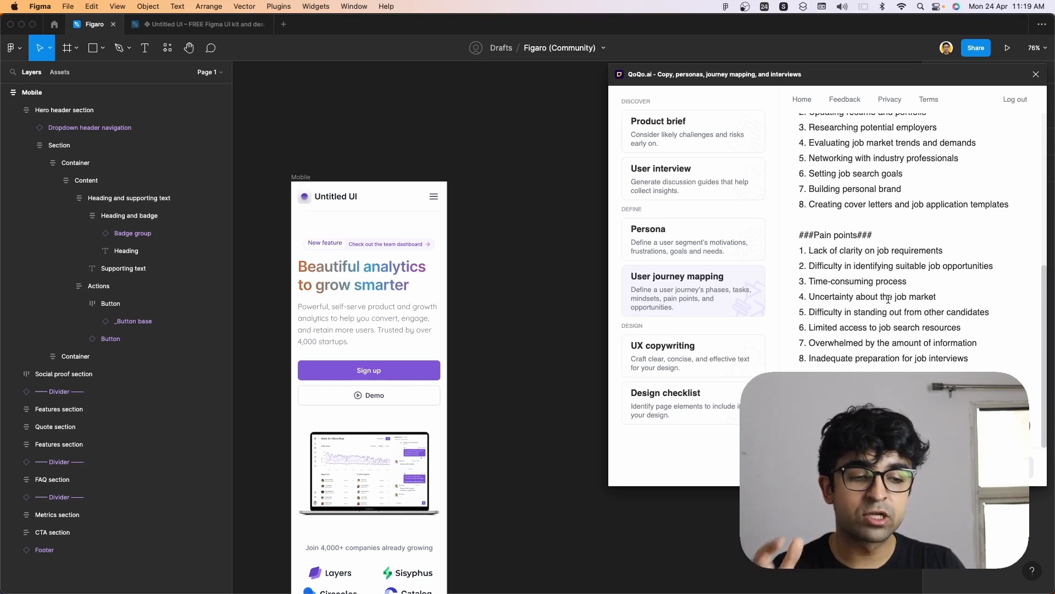
pyautogui.scroll(-3)
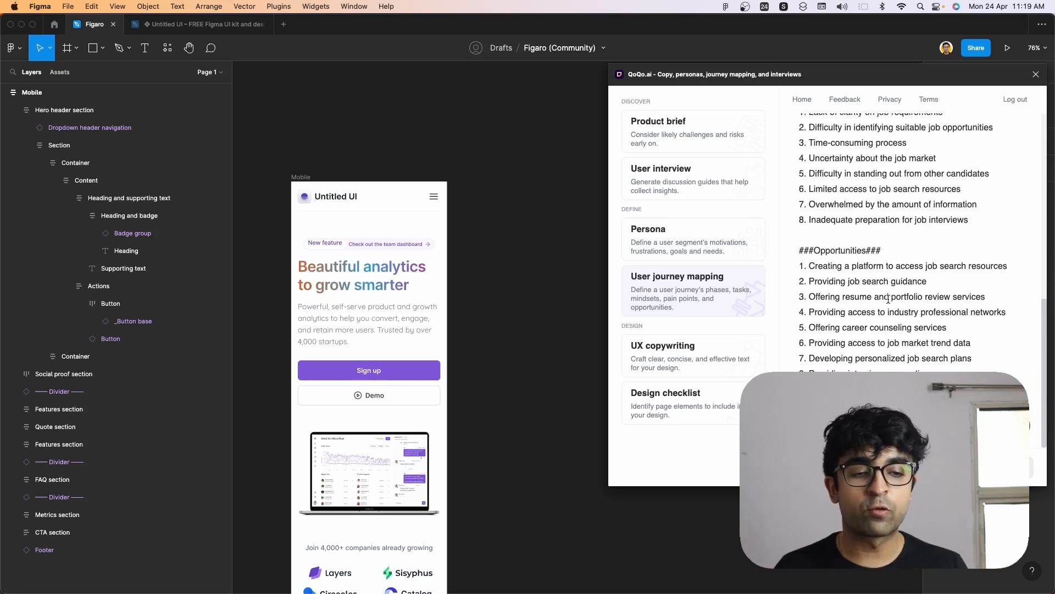
pyautogui.scroll(-3)
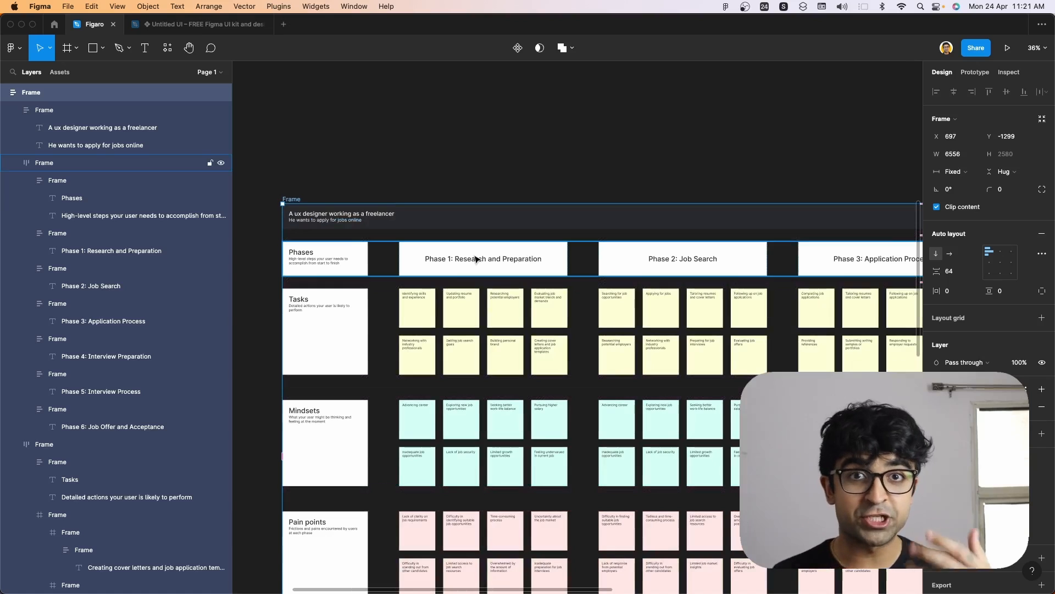
# Scroll around the inserted sticky-note board of phases, tasks, mindsets and pain points.
pyautogui.scroll(-3)
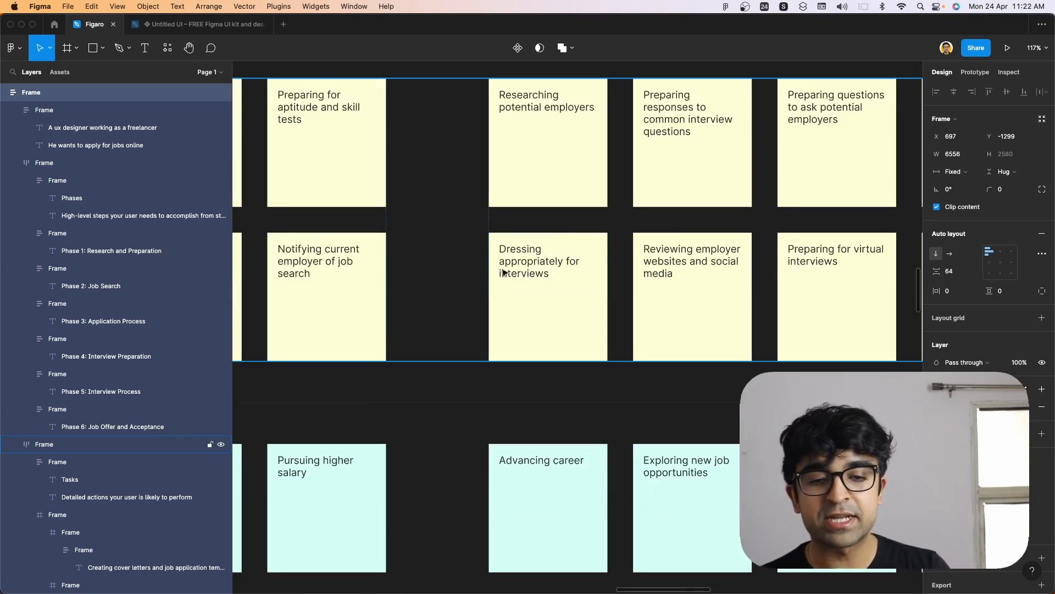
pyautogui.scroll(-3)
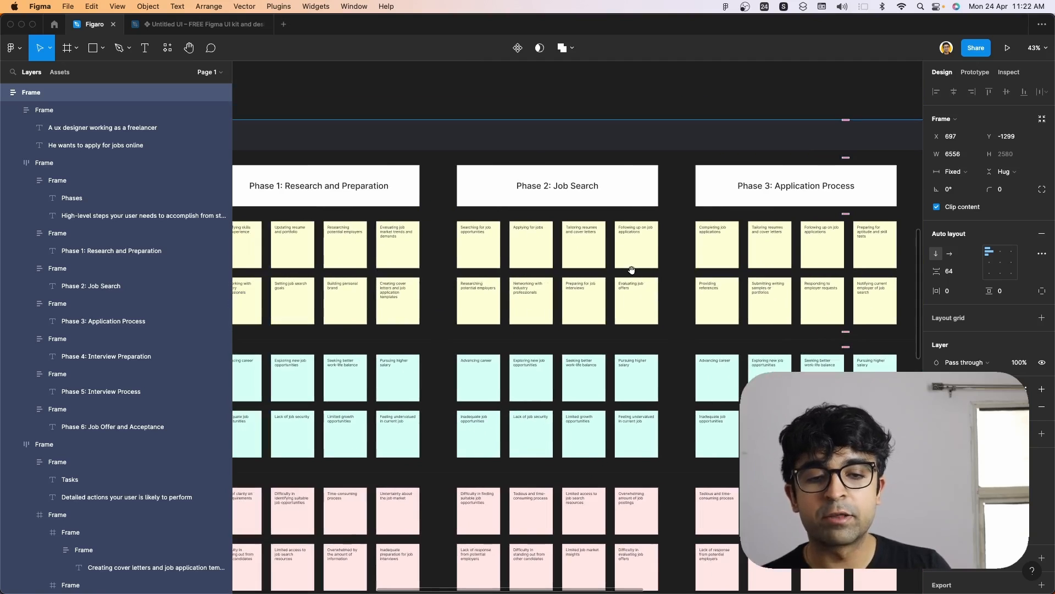
pyautogui.scroll(-3)
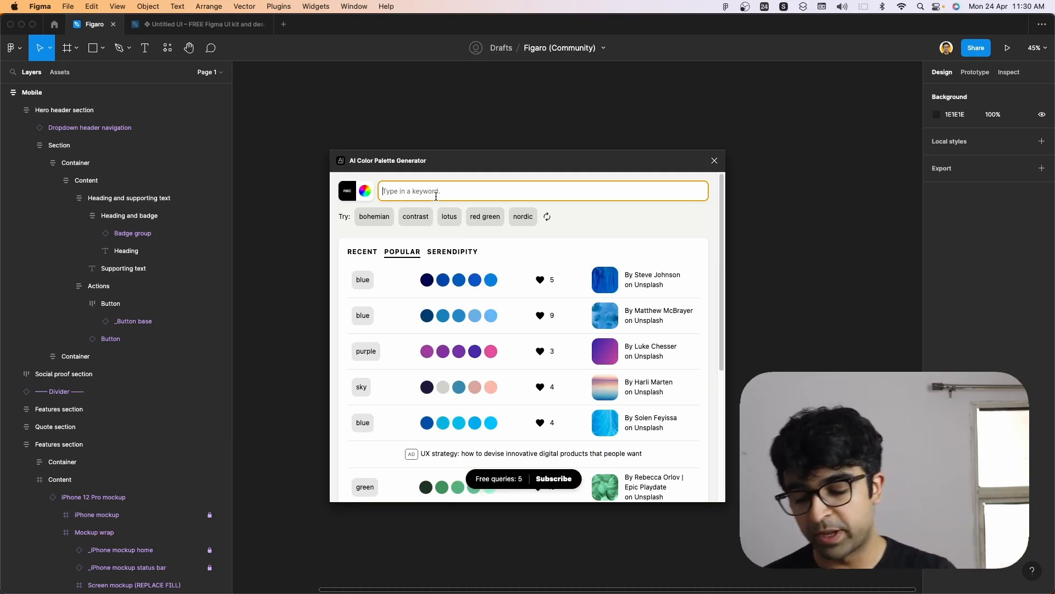
# Generate AI colour palettes for the keyword 'dull rainy day'.
pyautogui.write('dull r')
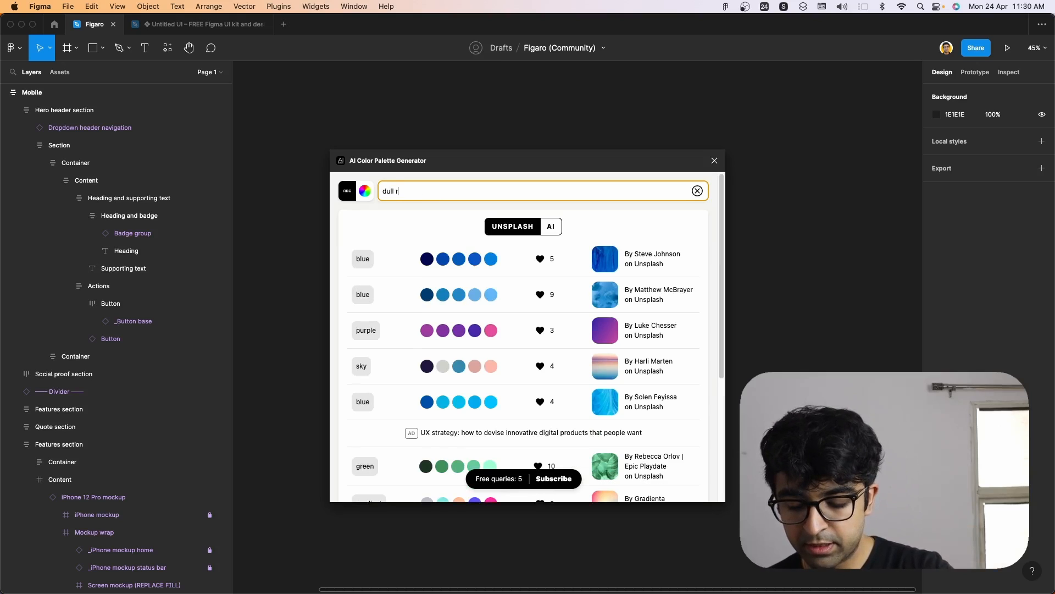
pyautogui.write('ainy day')
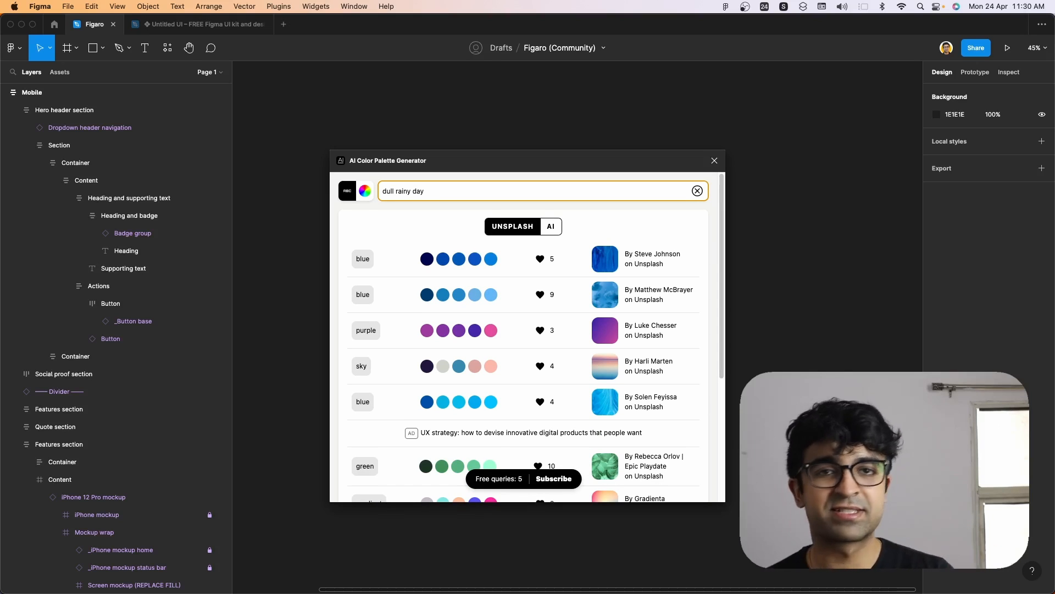
pyautogui.click(512, 226)
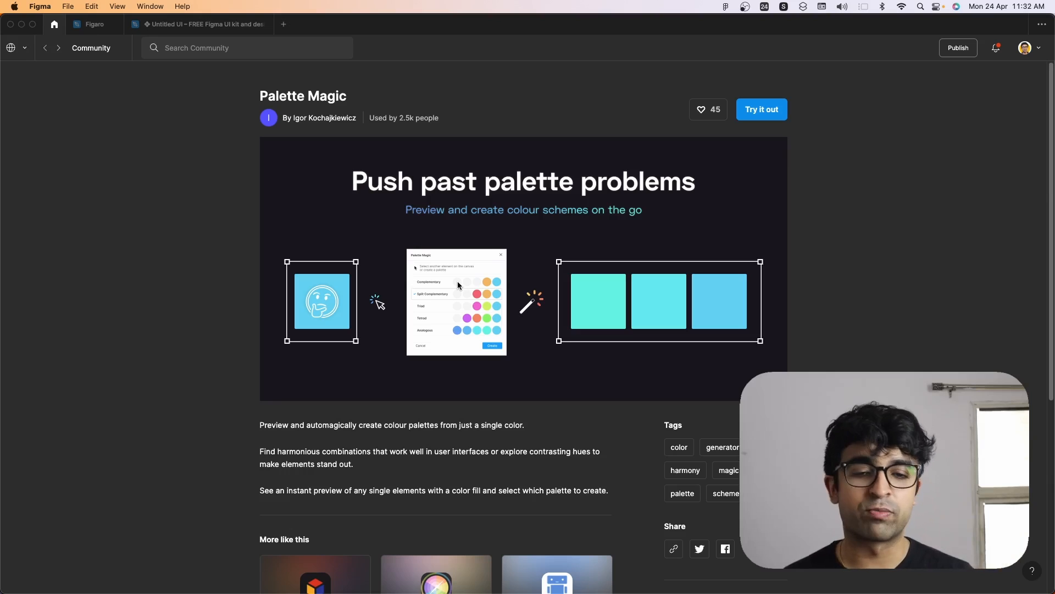
pyautogui.moveTo(433, 231)
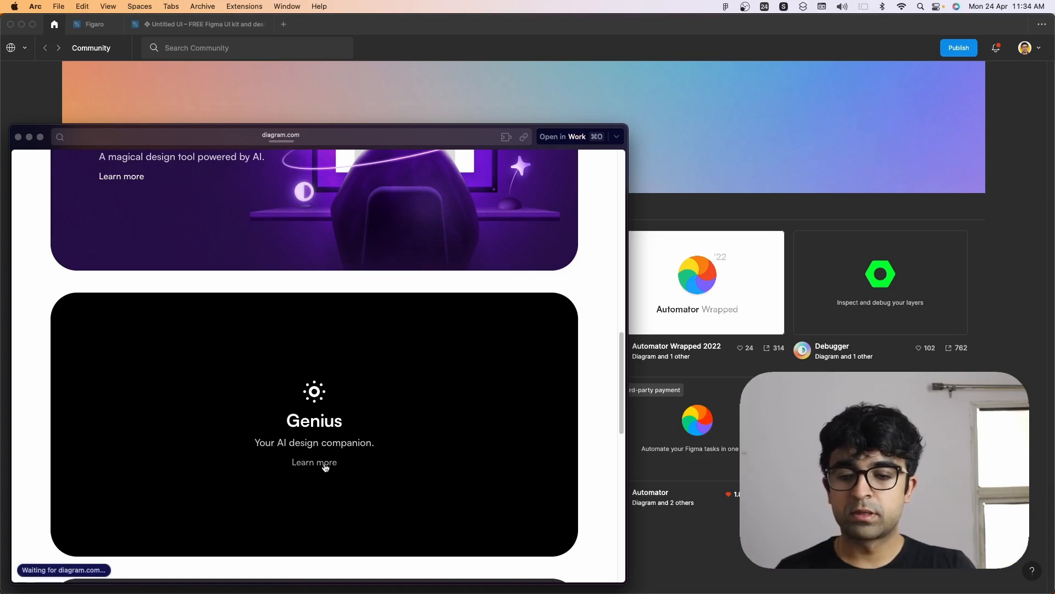
# Load the genius.design preview page via 'Learn more' under Genius.
pyautogui.click(313, 463)
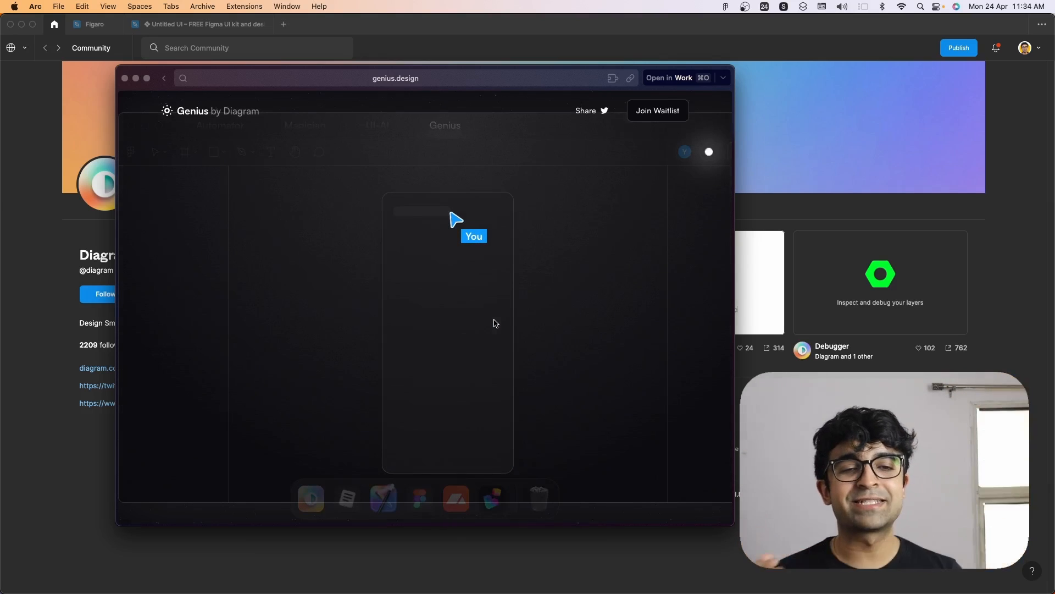
pyautogui.moveTo(580, 190)
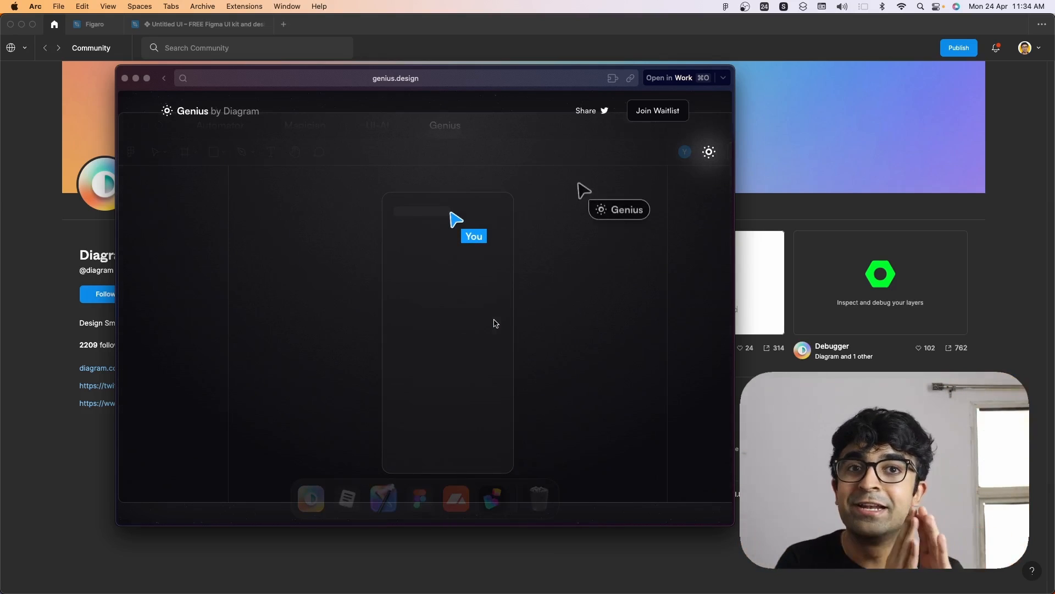